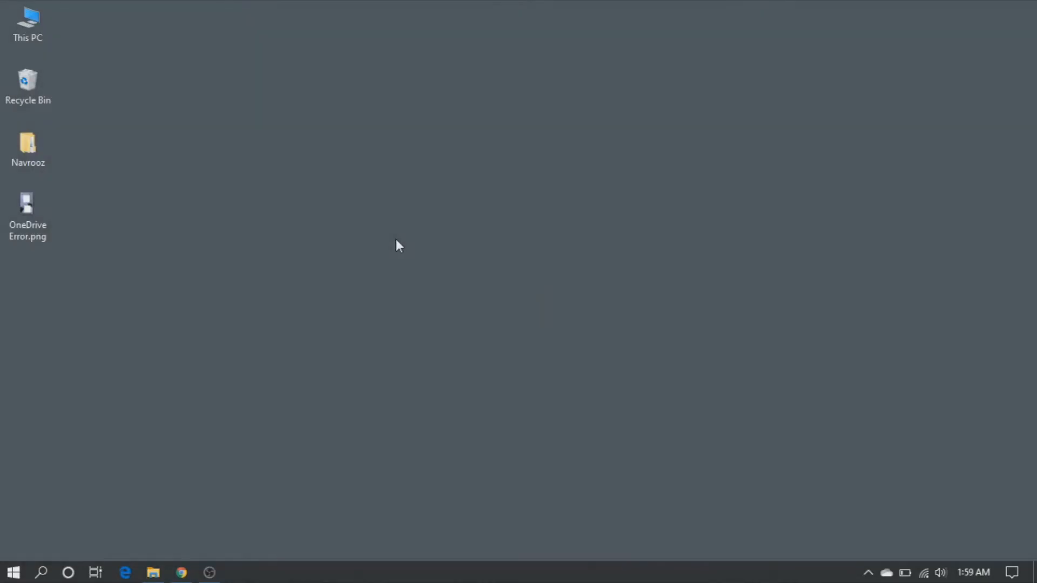
mouse_move(257, 229)
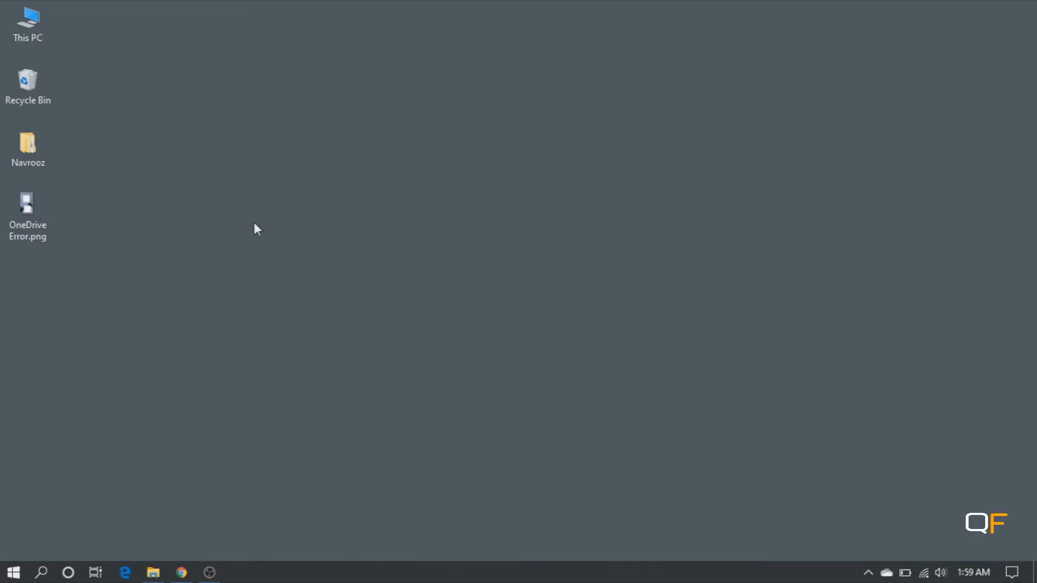
mouse_move(297, 228)
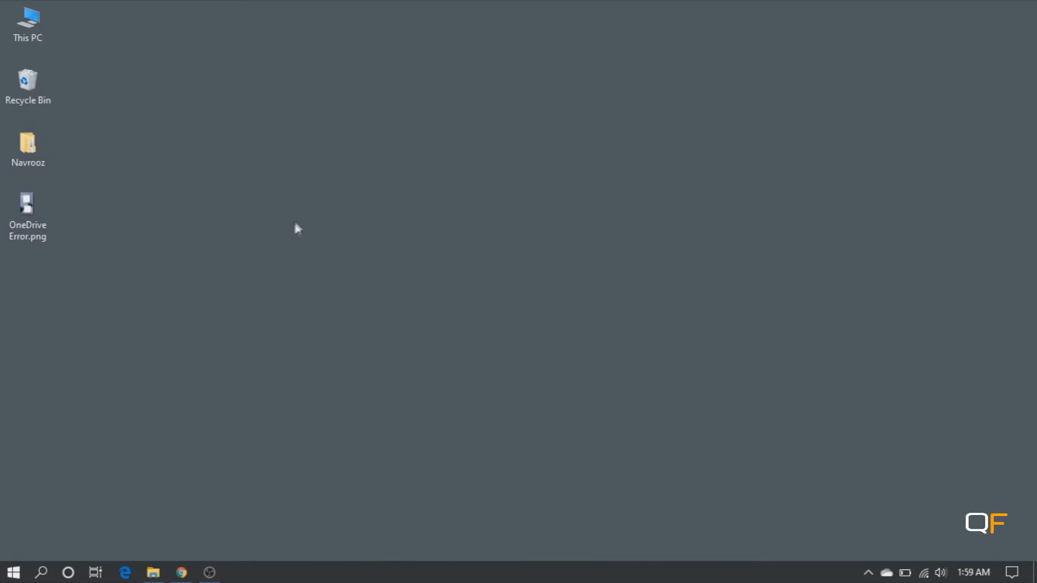
mouse_move(300, 223)
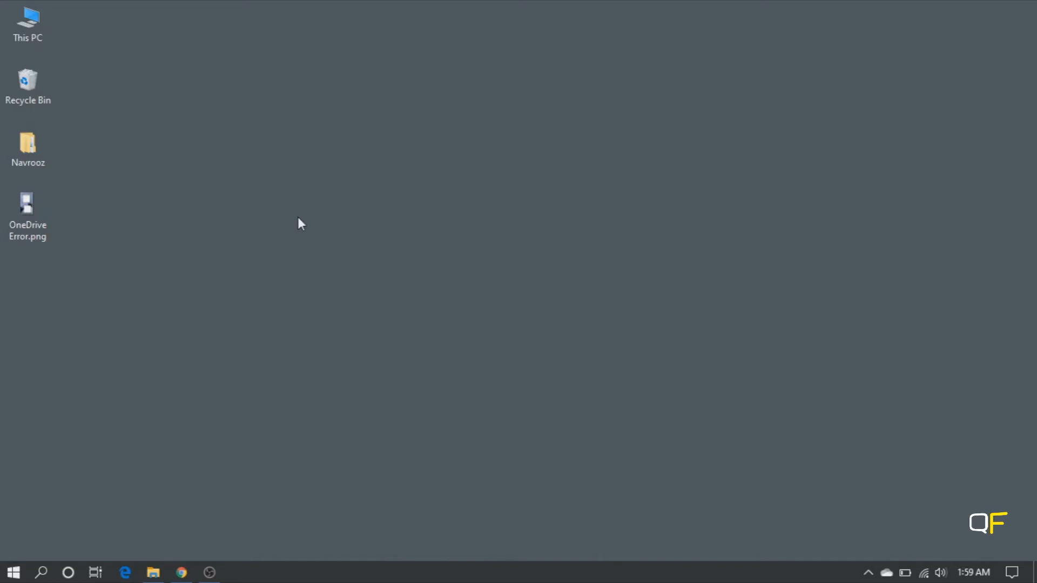
mouse_move(5, 268)
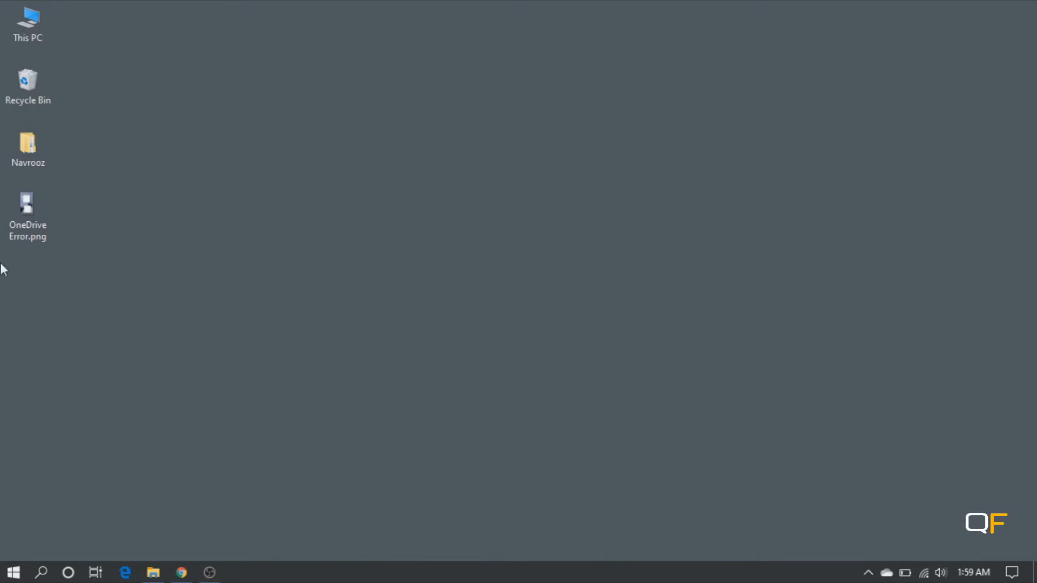
mouse_move(27, 212)
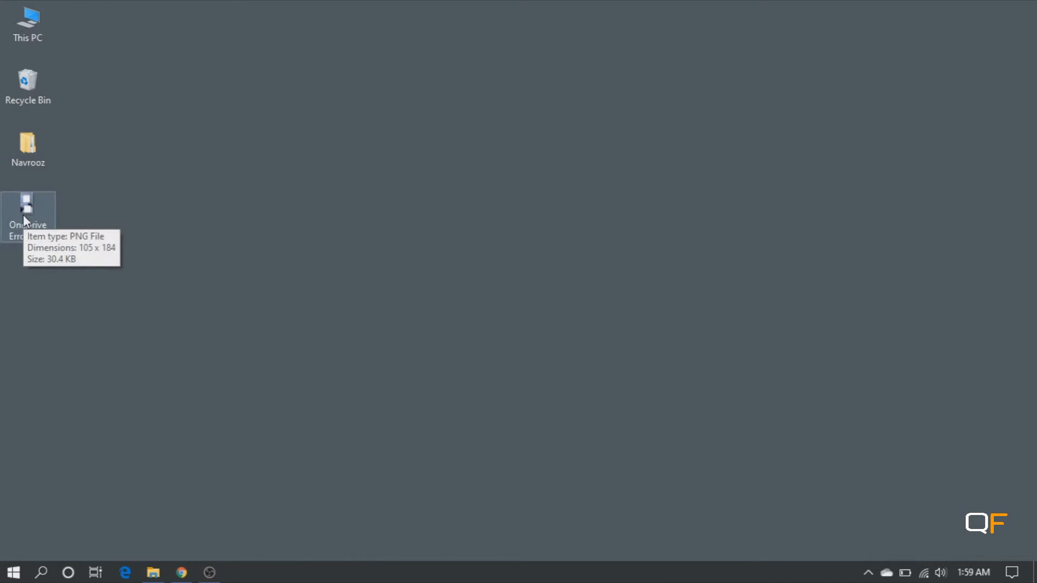
- Open OneDrive Error.png in Photos and zoom in until the error window is readable
double_click(27, 208)
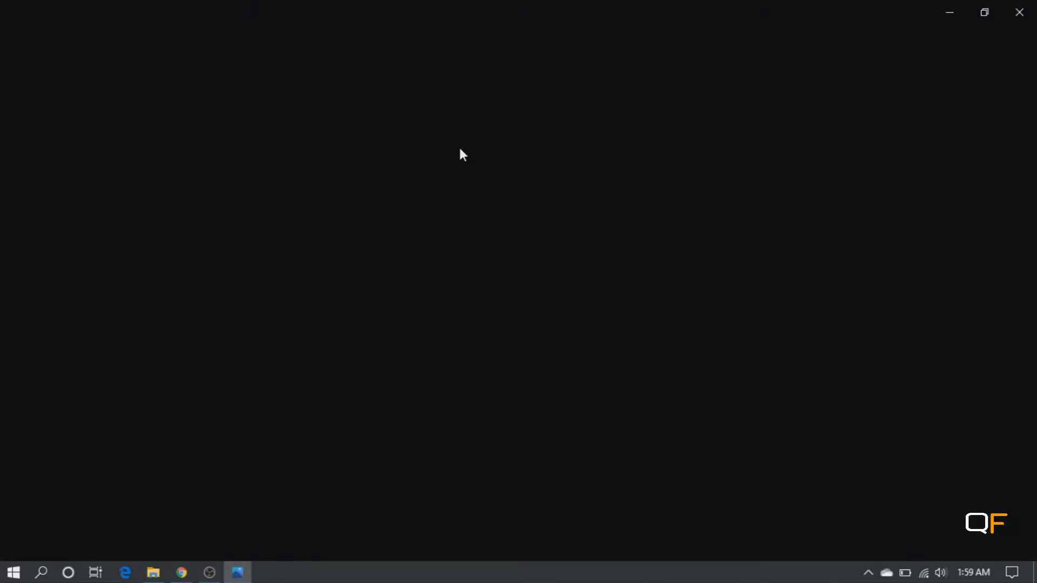
left_click(236, 571)
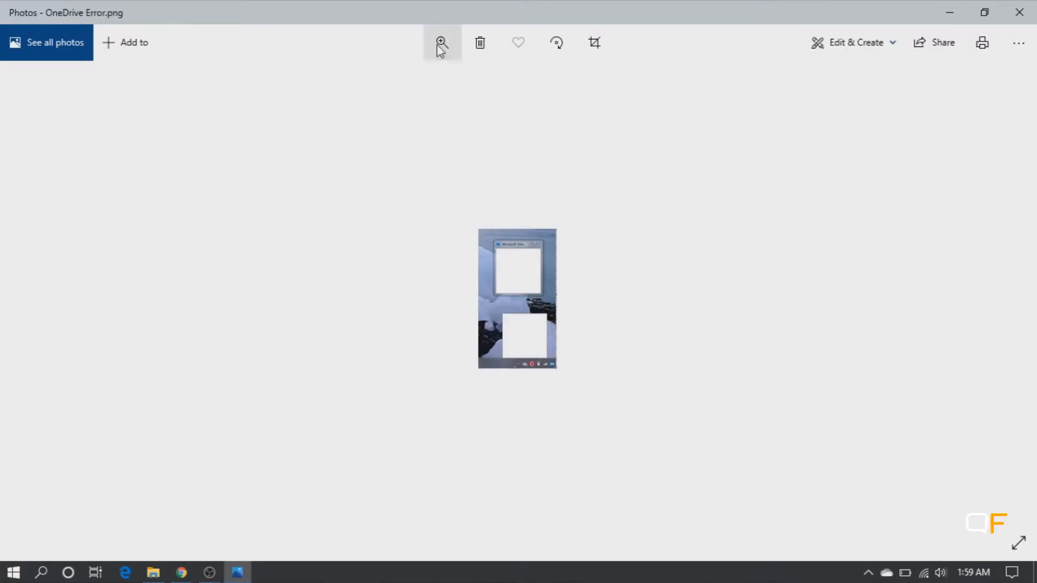
left_click(442, 42)
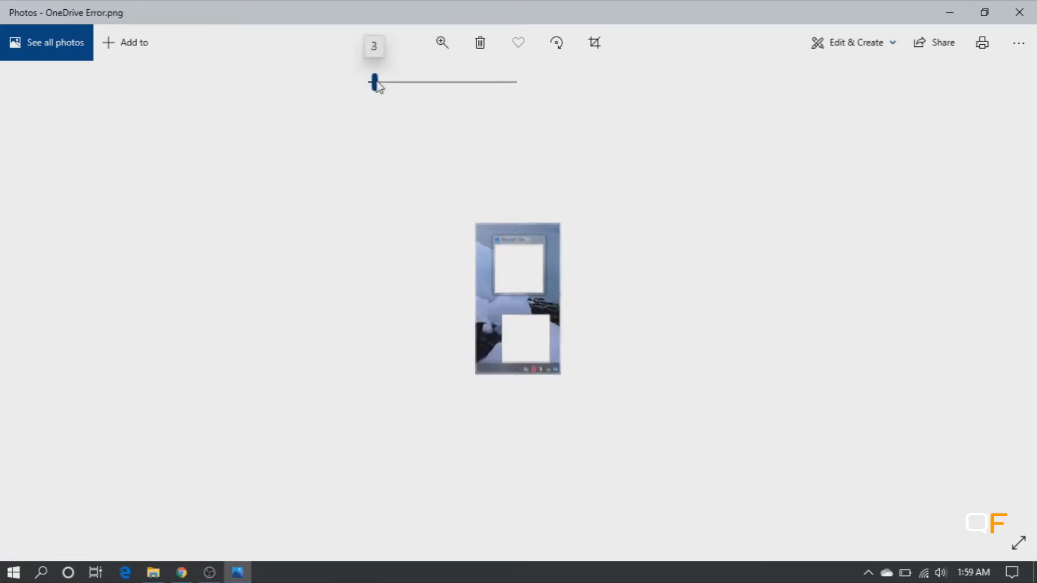
left_click_drag(375, 82, 442, 82)
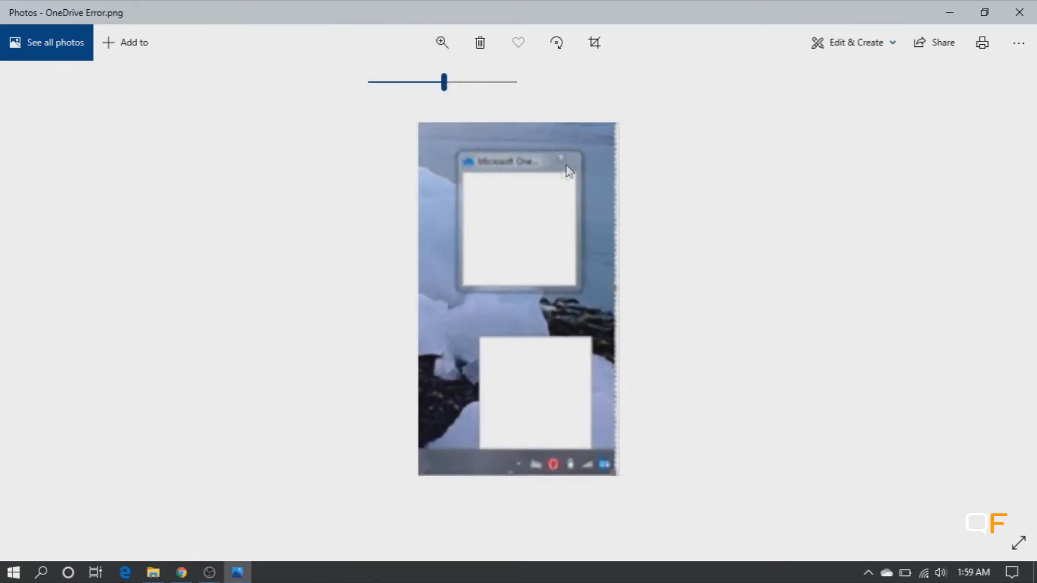
mouse_move(521, 188)
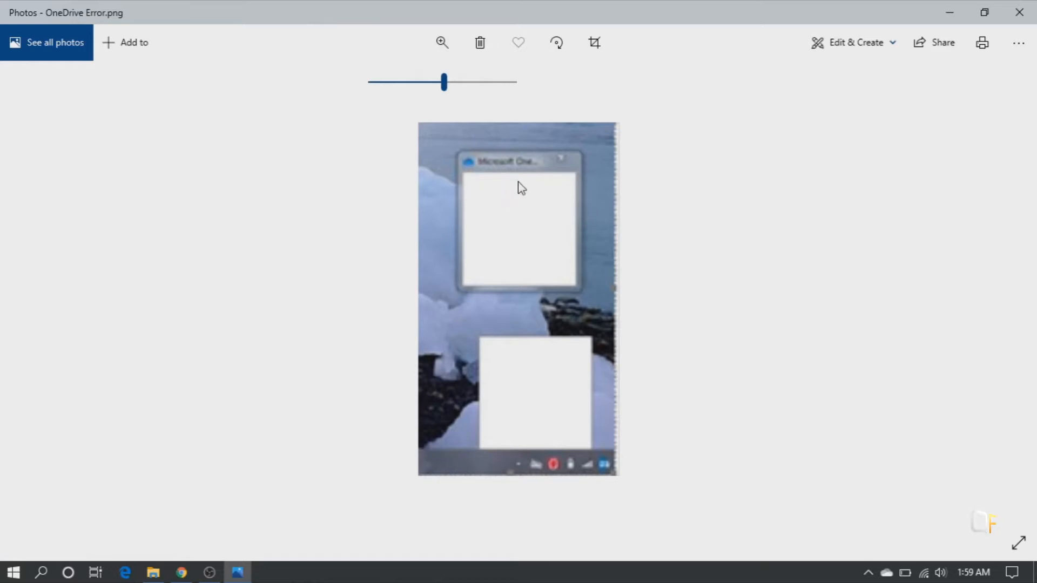
mouse_move(572, 385)
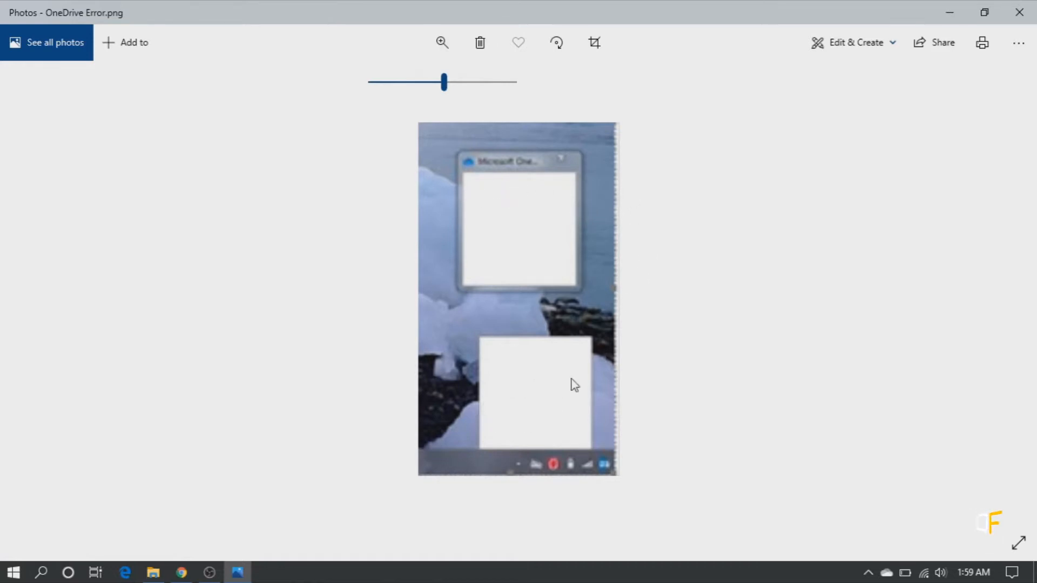
mouse_move(574, 397)
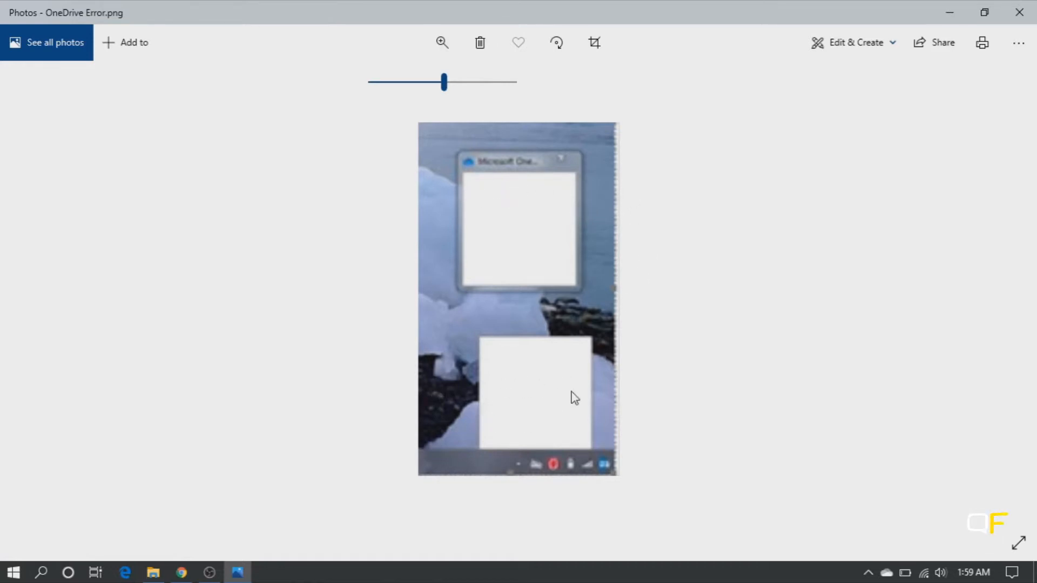
mouse_move(554, 402)
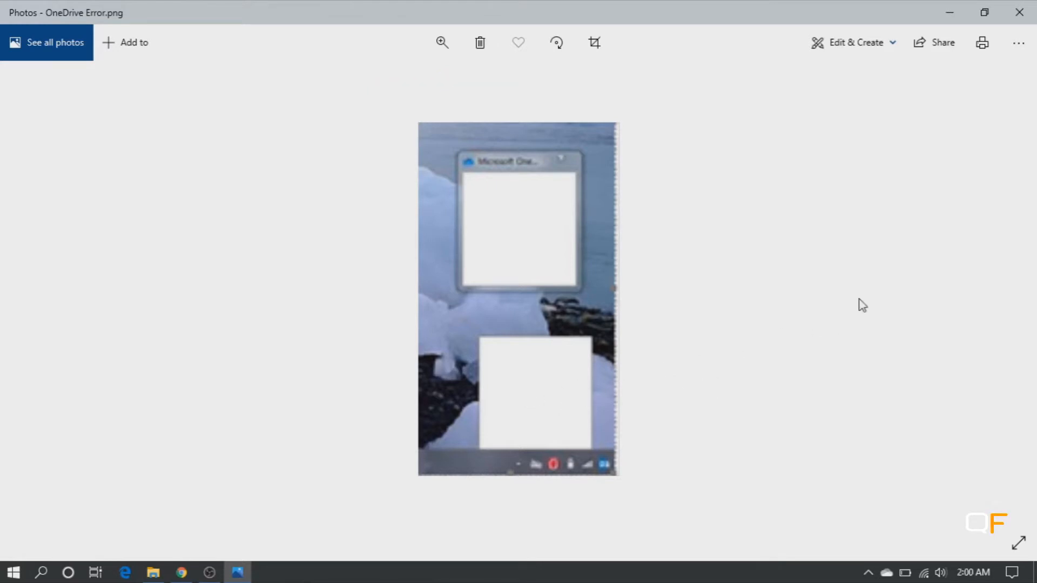
mouse_move(906, 210)
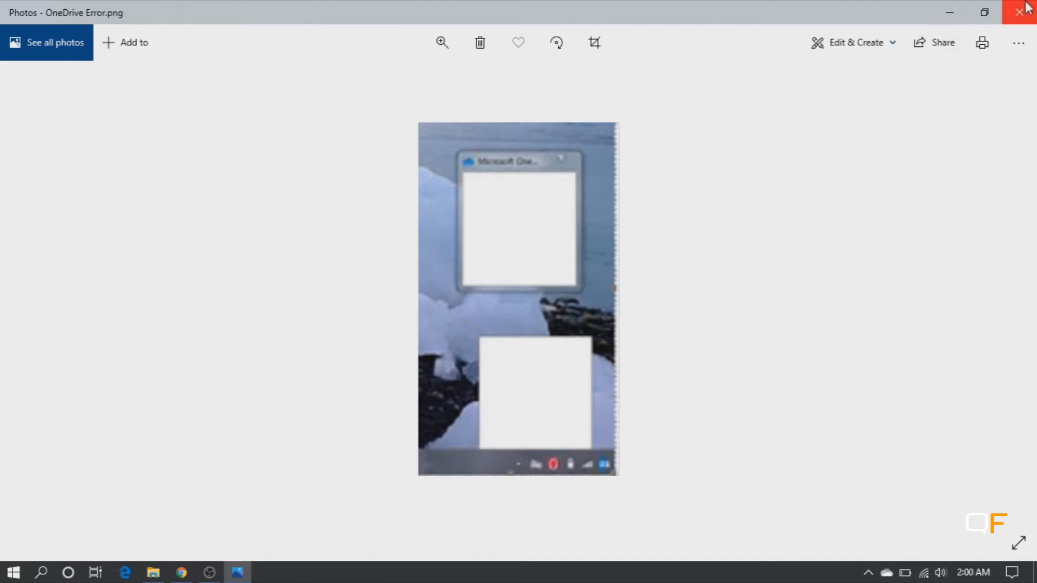
- Close the Photos viewer showing the OneDrive Error screenshot
left_click(1024, 12)
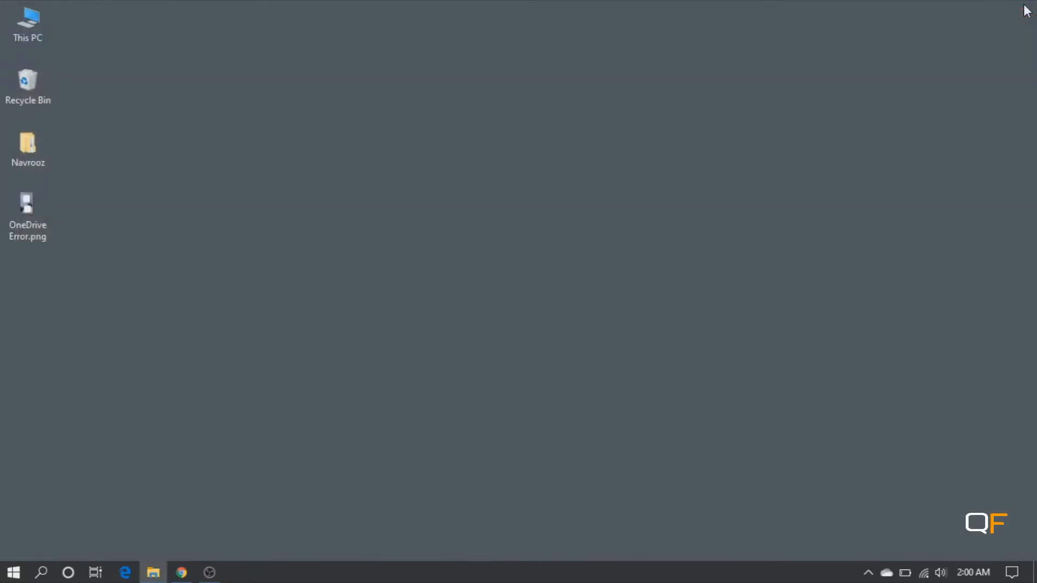
mouse_move(362, 148)
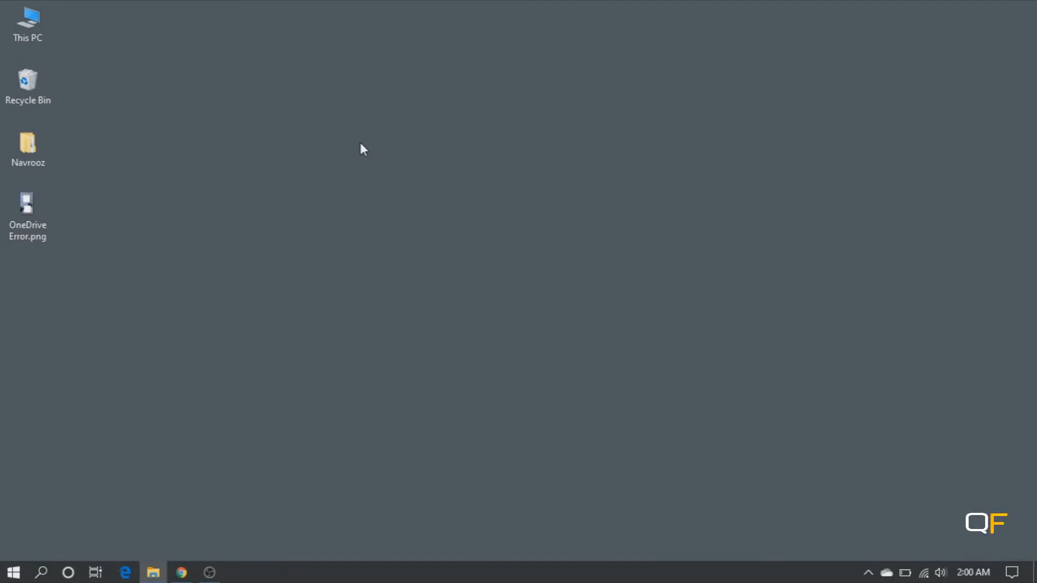
mouse_move(360, 352)
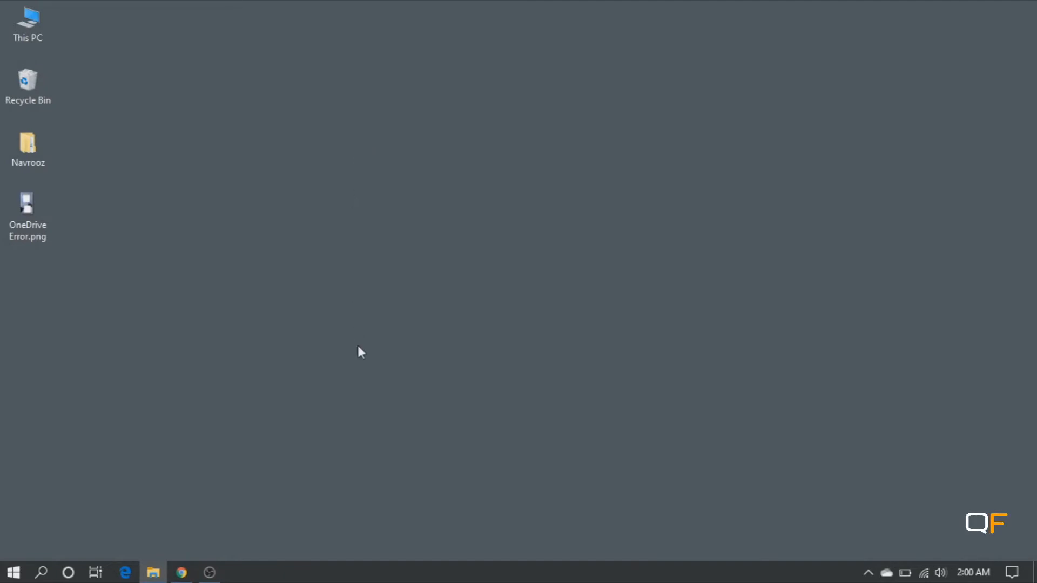
mouse_move(525, 563)
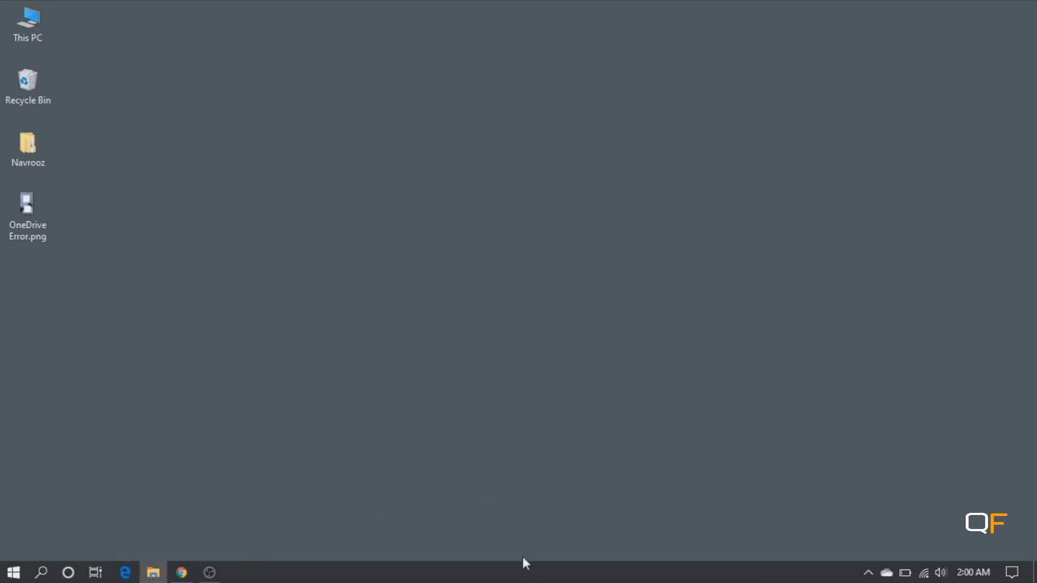
mouse_move(506, 574)
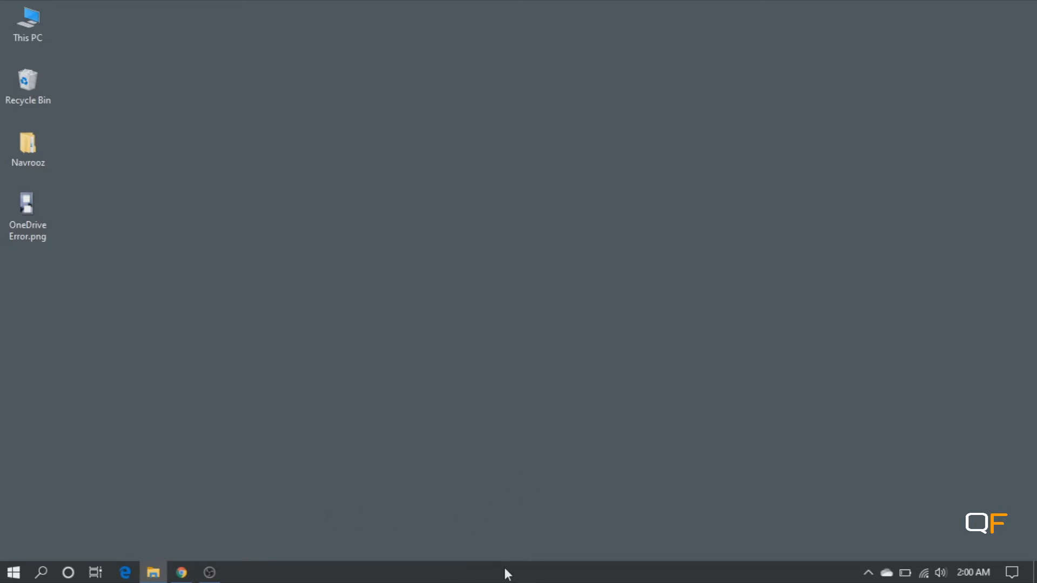
mouse_move(200, 274)
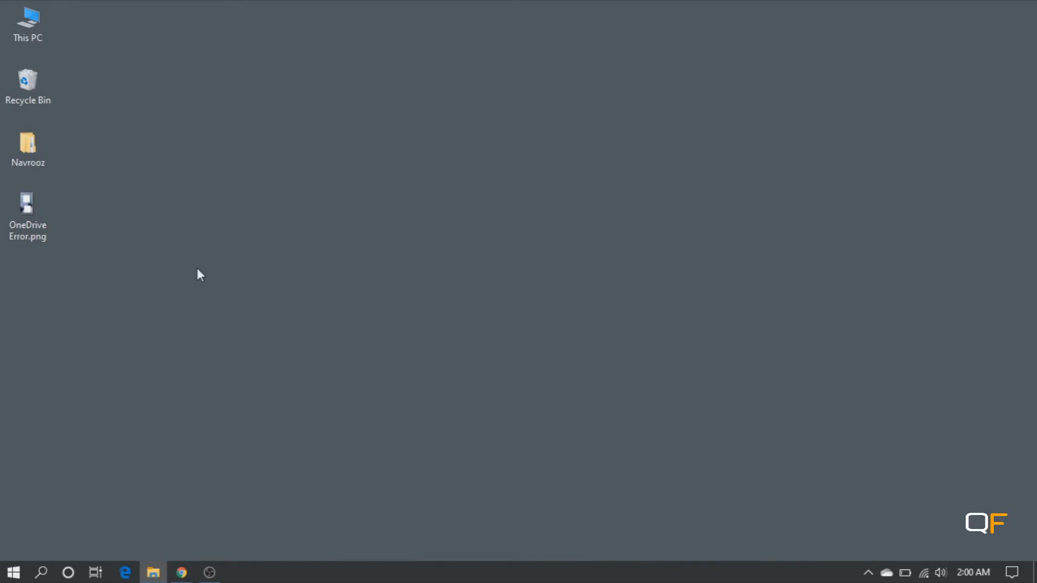
mouse_move(41, 572)
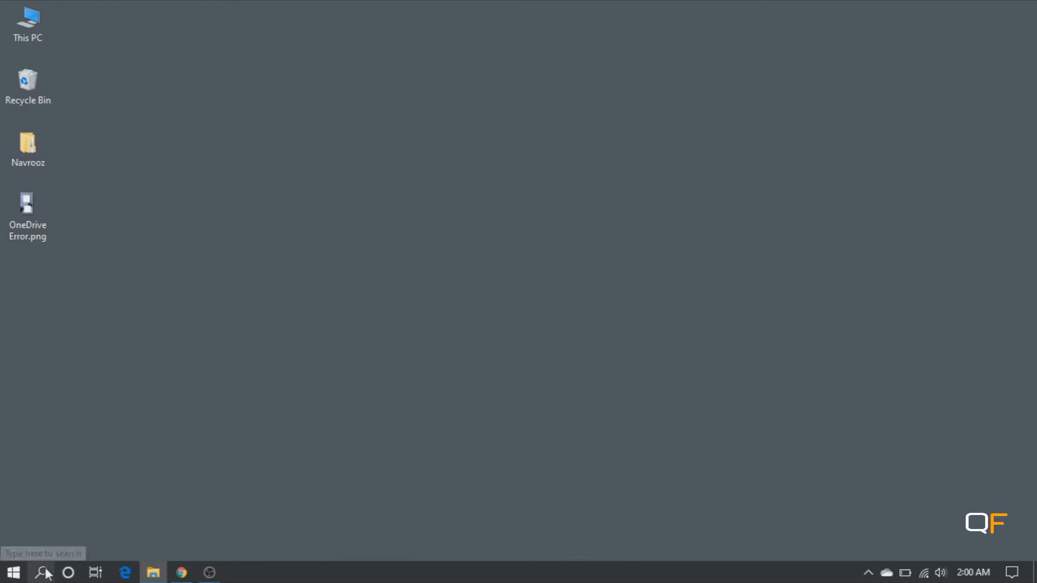
- Run %localappdata%\microsoft\onedrive from the Run dialog to open that folder
left_click(44, 572)
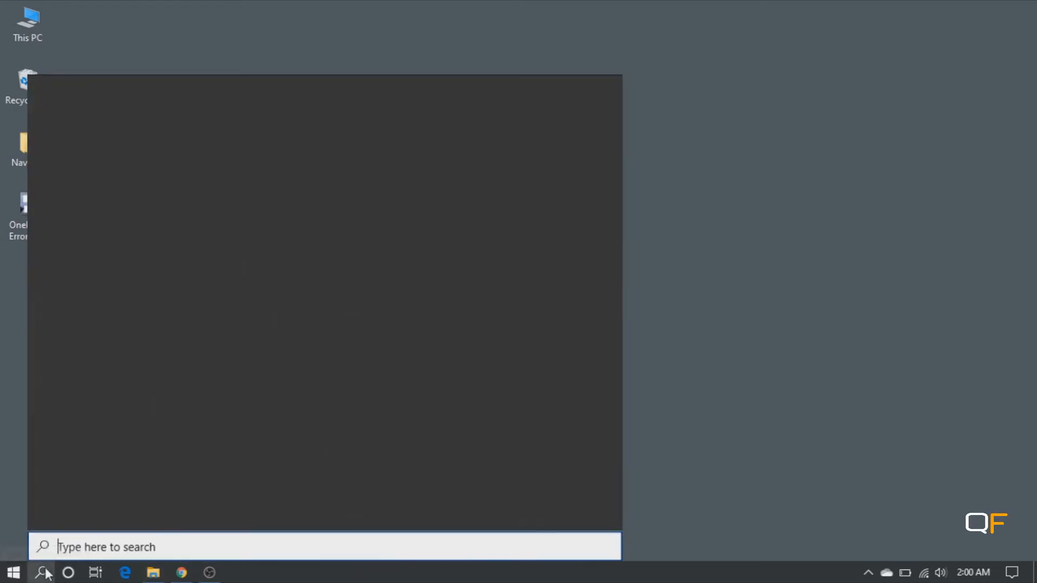
left_click(42, 572)
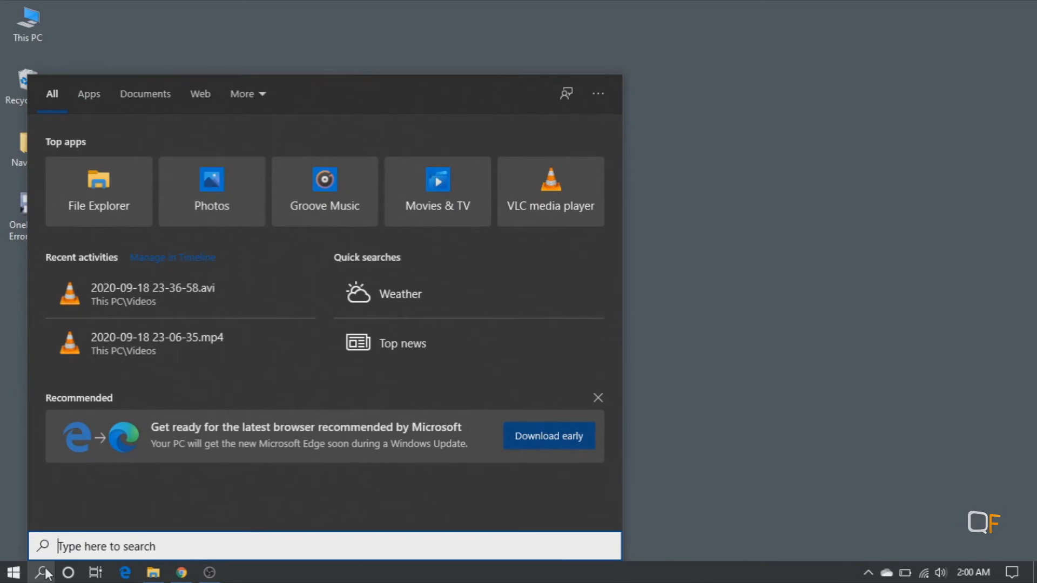
type("run")
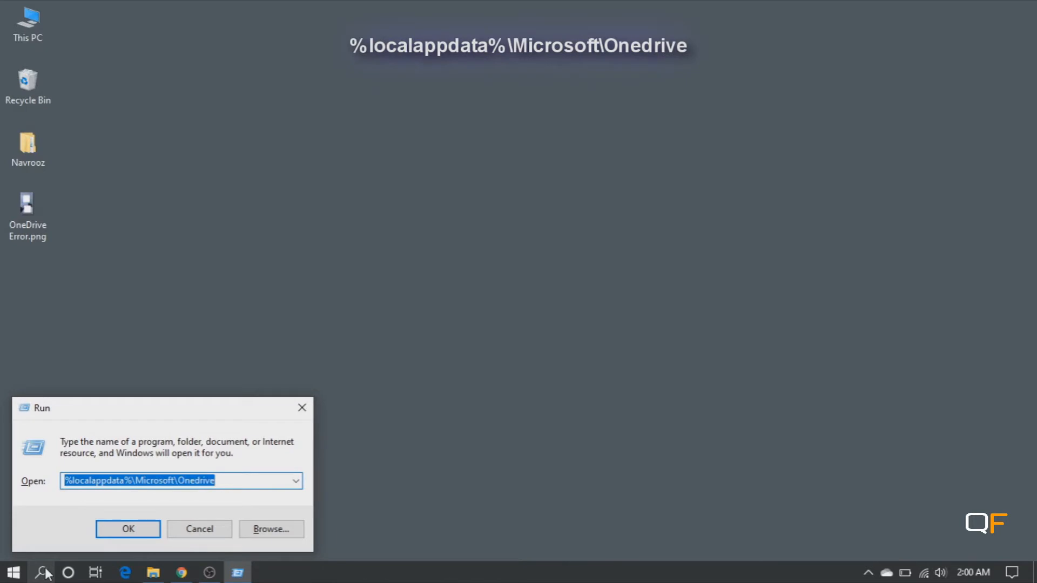
type("%loc")
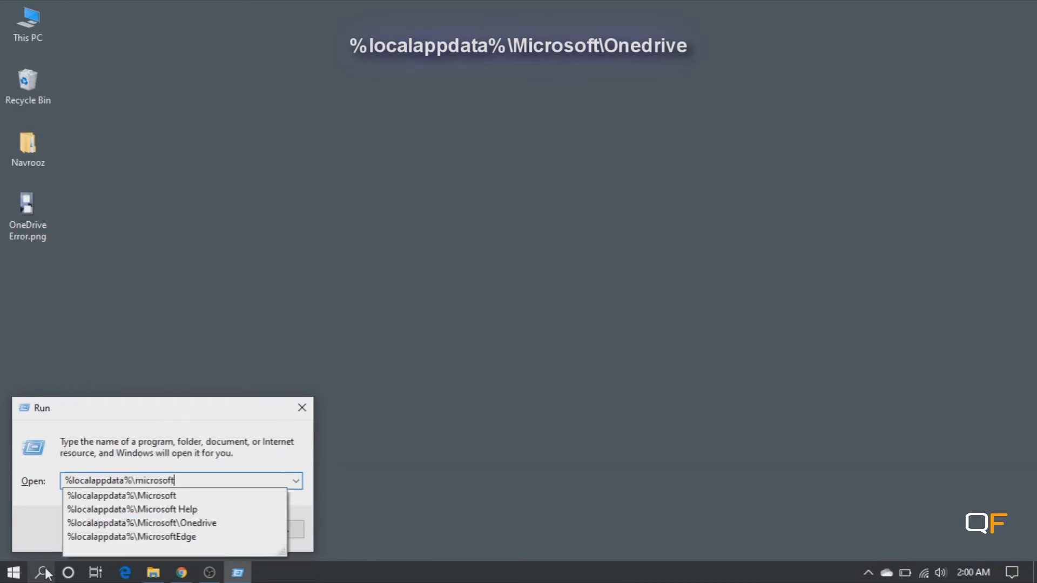
type("\\onedrive")
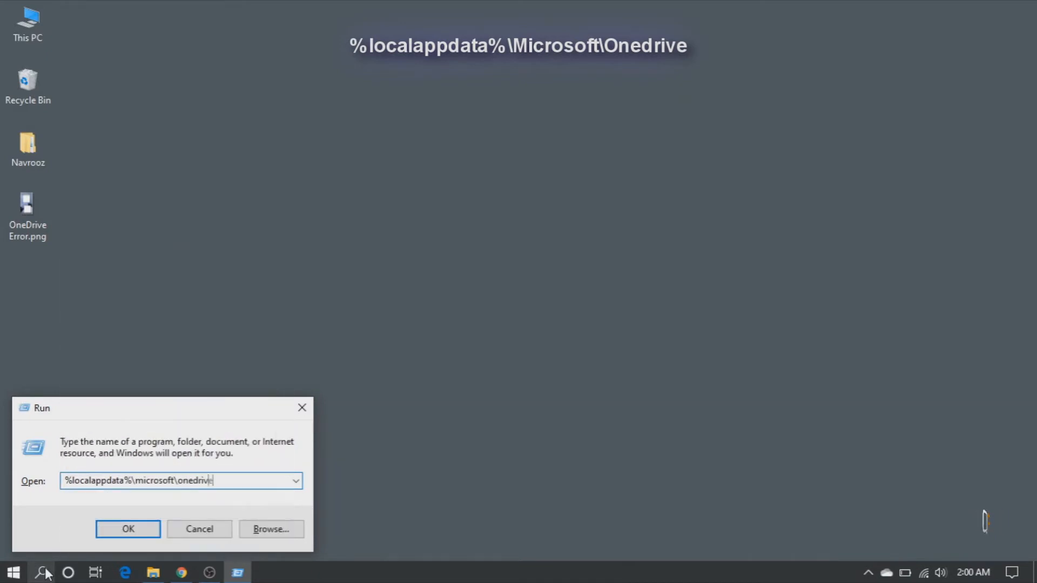
left_click(127, 528)
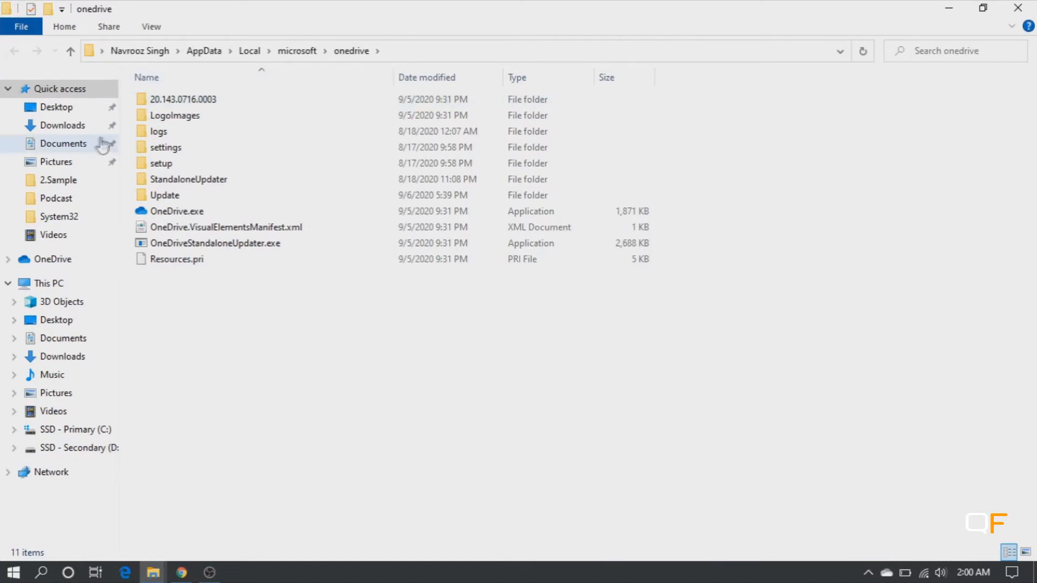
- Open the 20.143.0716.0003 version folder and select its full path in the address bar
left_click(174, 115)
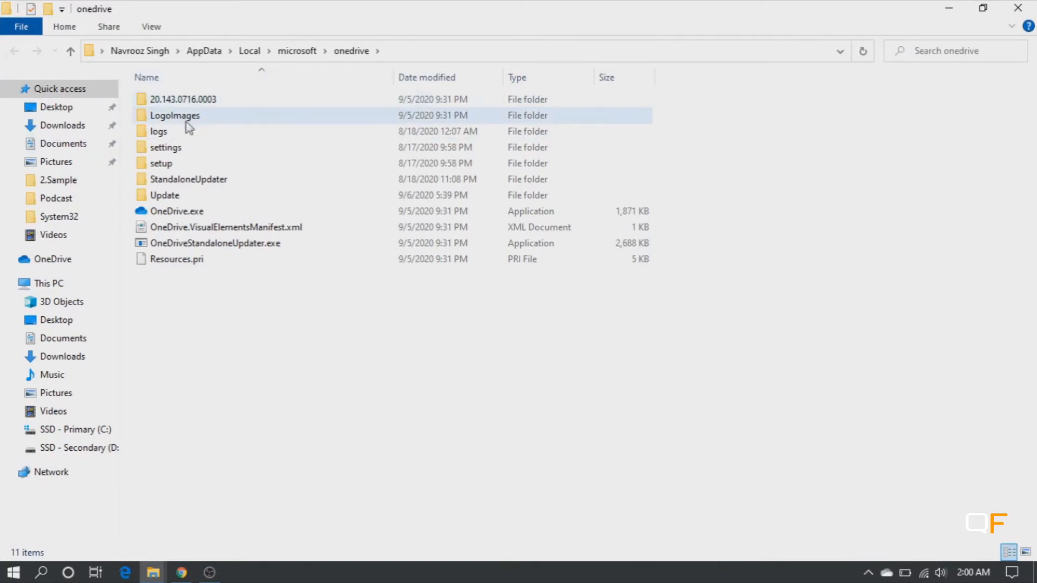
mouse_move(194, 111)
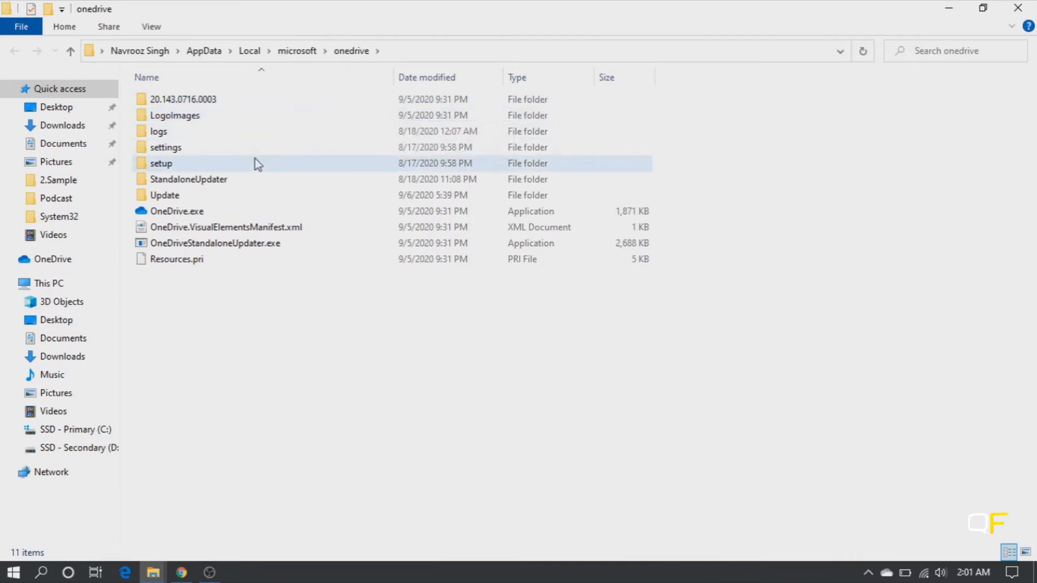
left_click(183, 99)
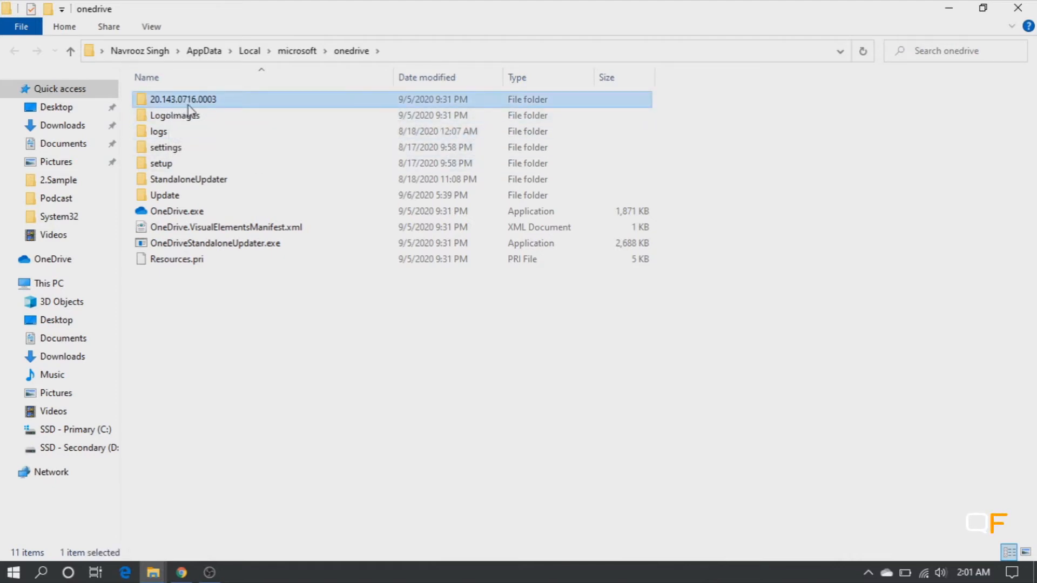
mouse_move(183, 99)
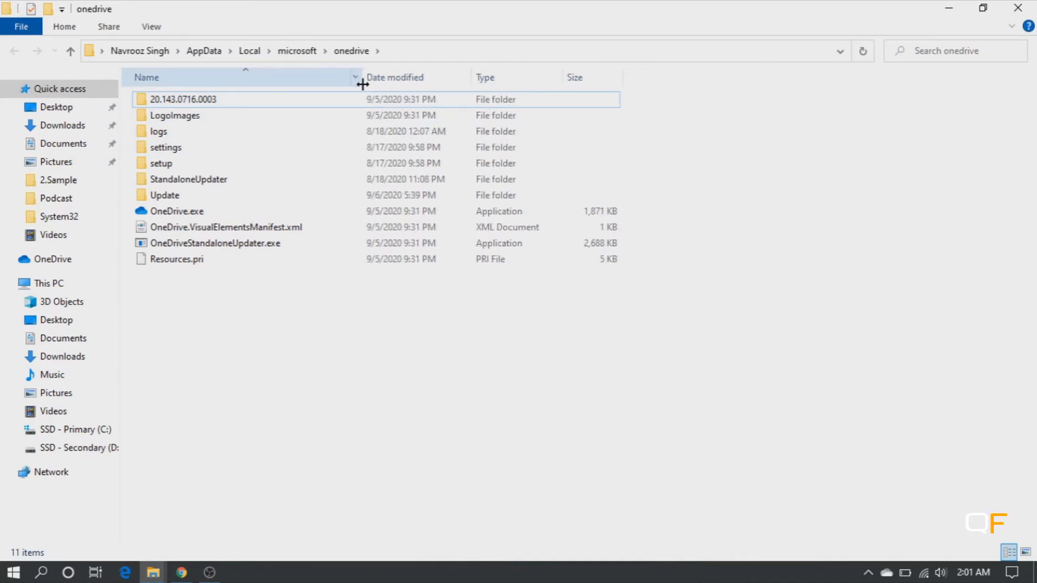
mouse_move(177, 211)
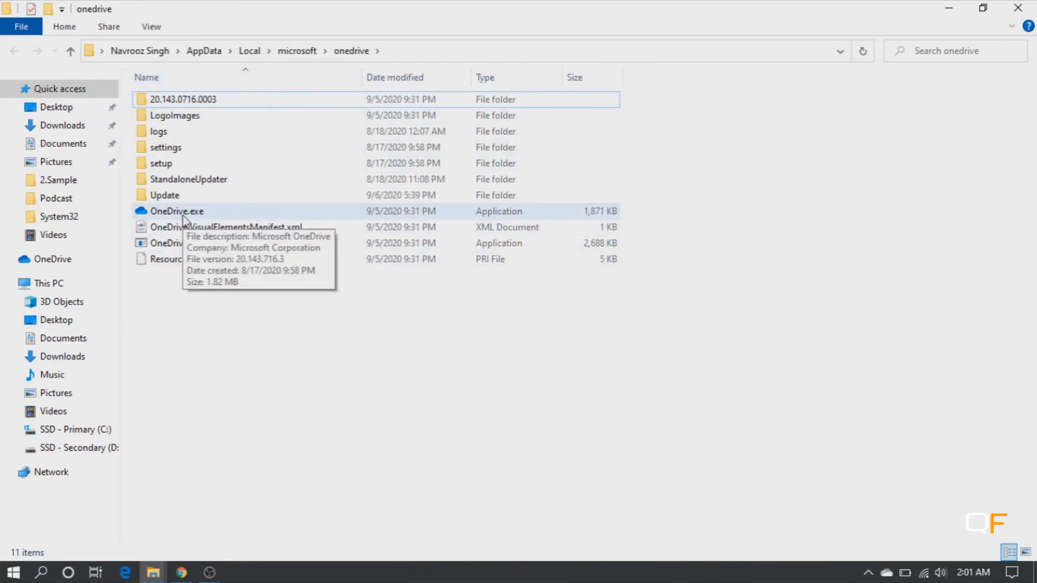
mouse_move(278, 460)
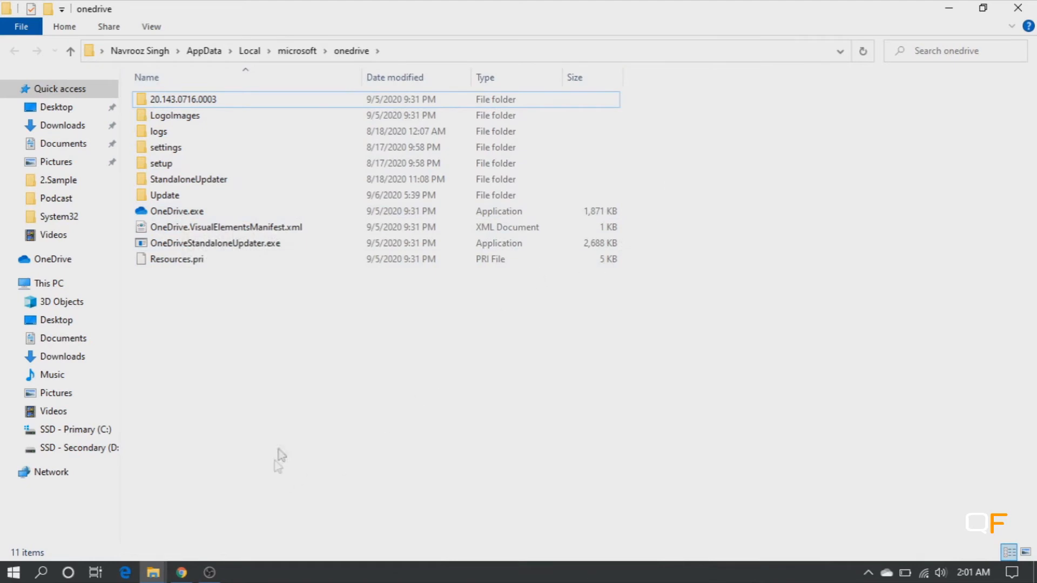
mouse_move(442, 415)
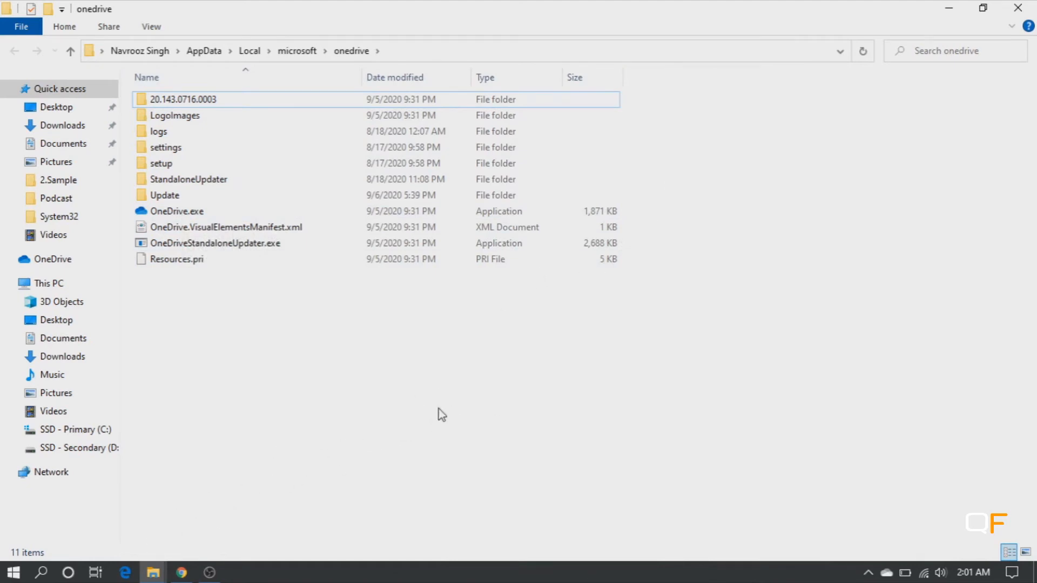
mouse_move(185, 122)
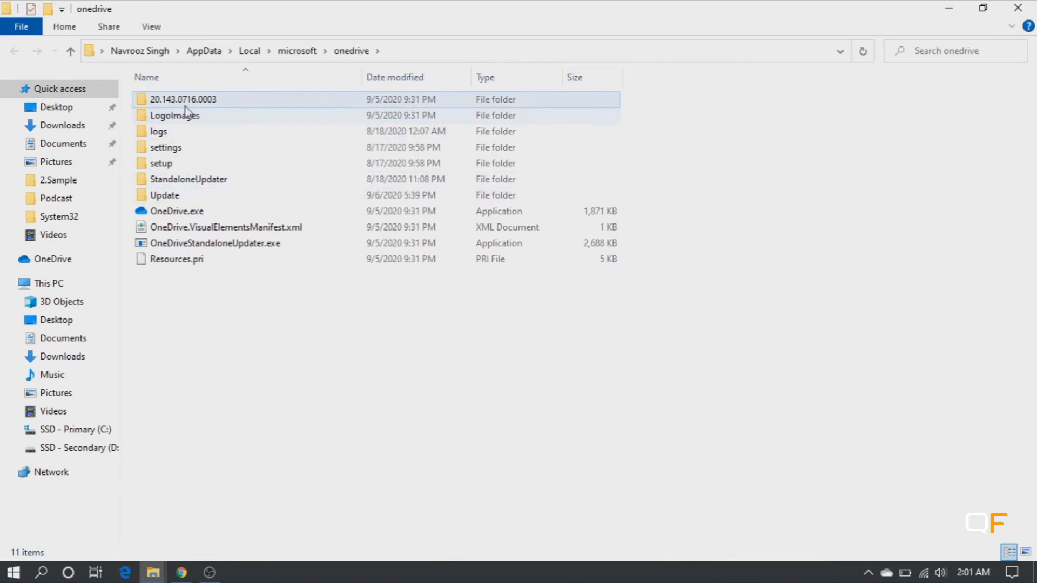
mouse_move(191, 105)
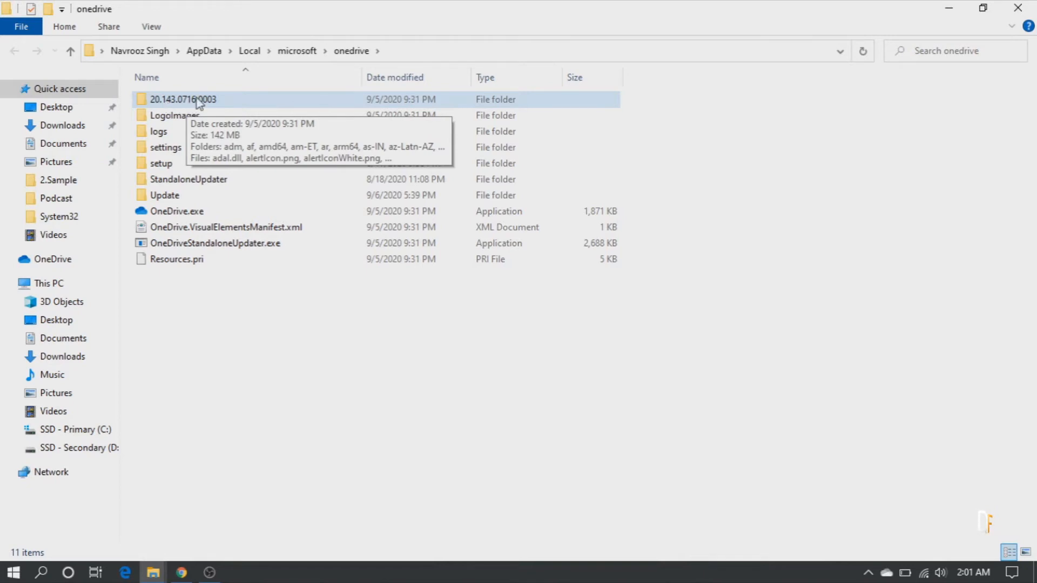
mouse_move(221, 133)
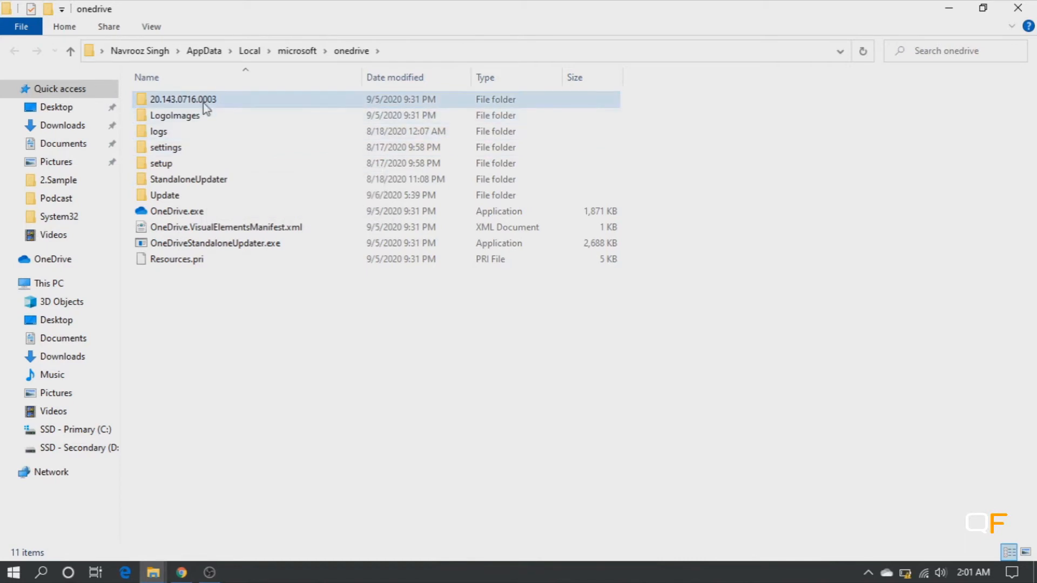
double_click(182, 100)
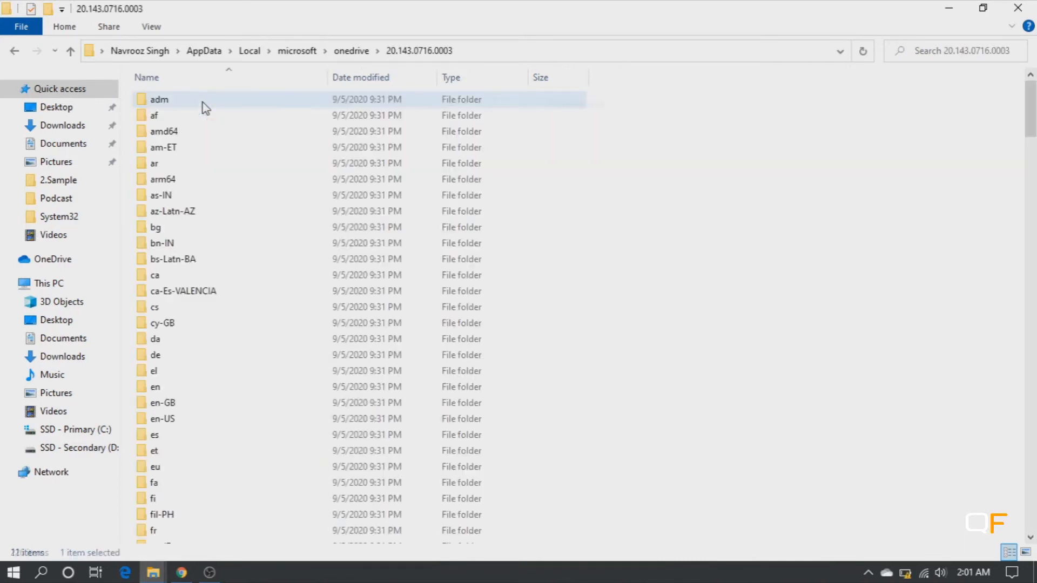
left_click(463, 51)
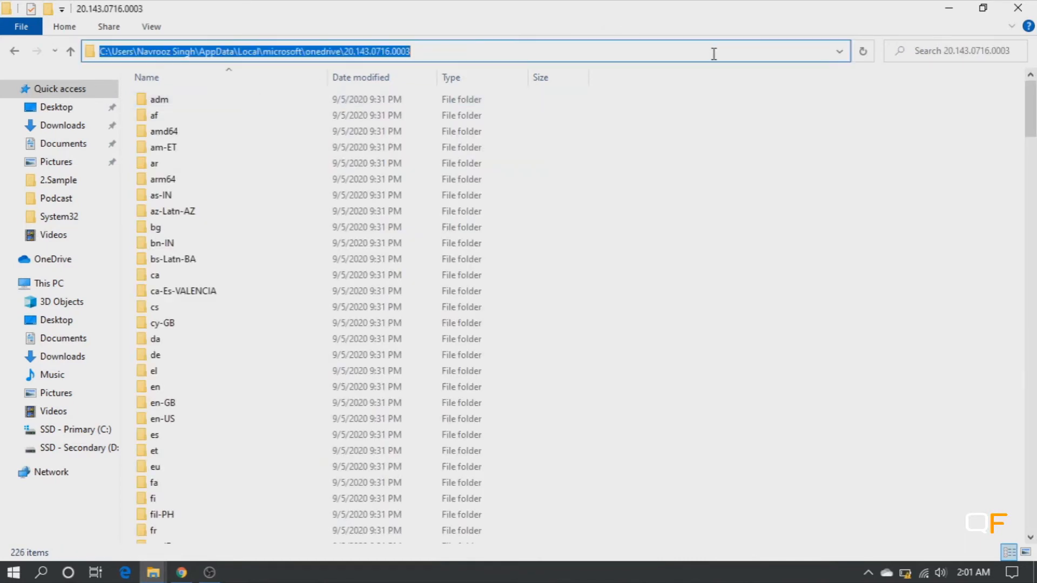
mouse_move(935, 12)
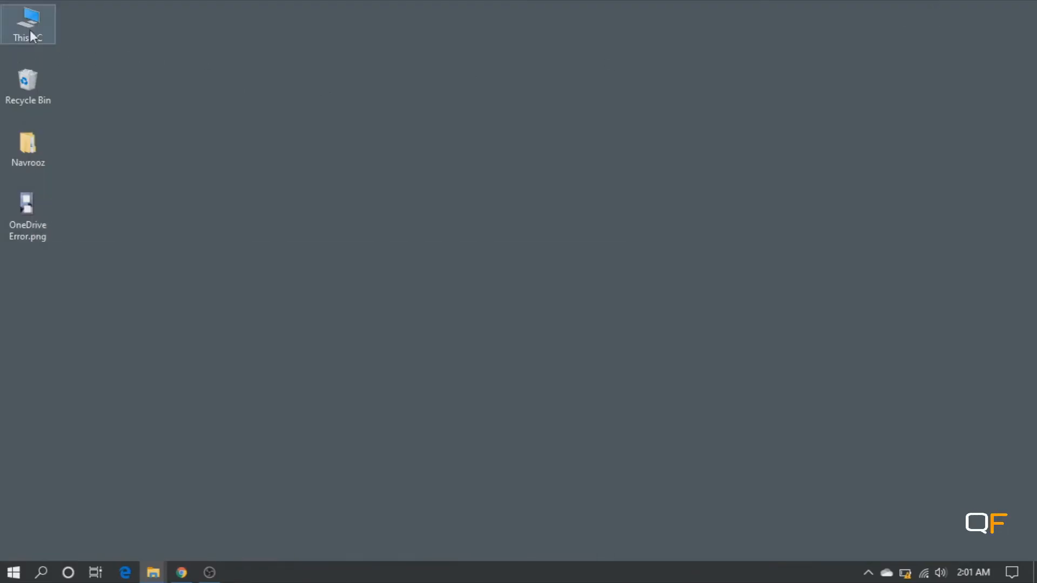
- From This PC properties, reach Advanced system settings and the Environment Variables dialog
right_click(27, 23)
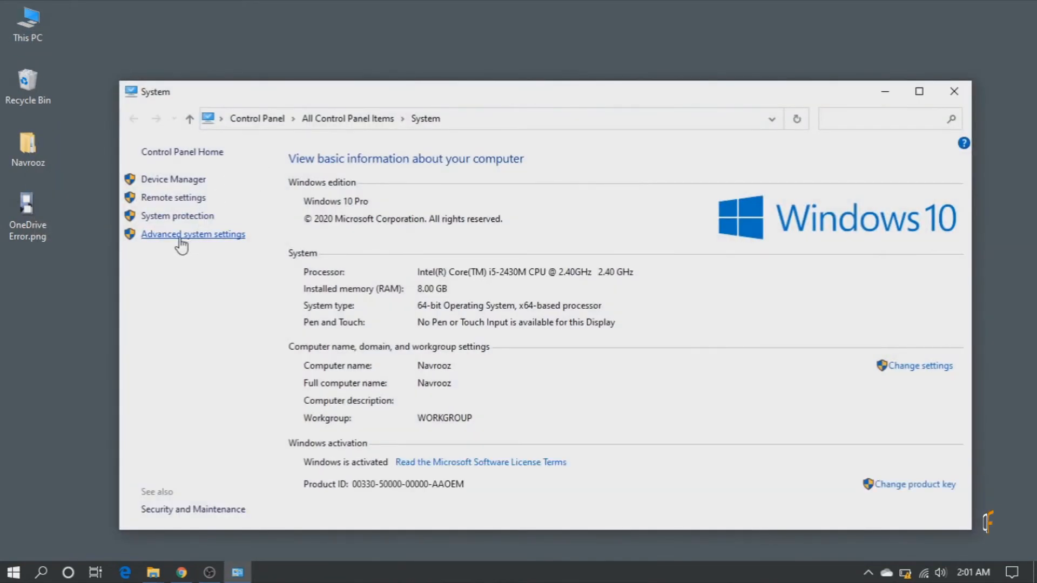
left_click(192, 234)
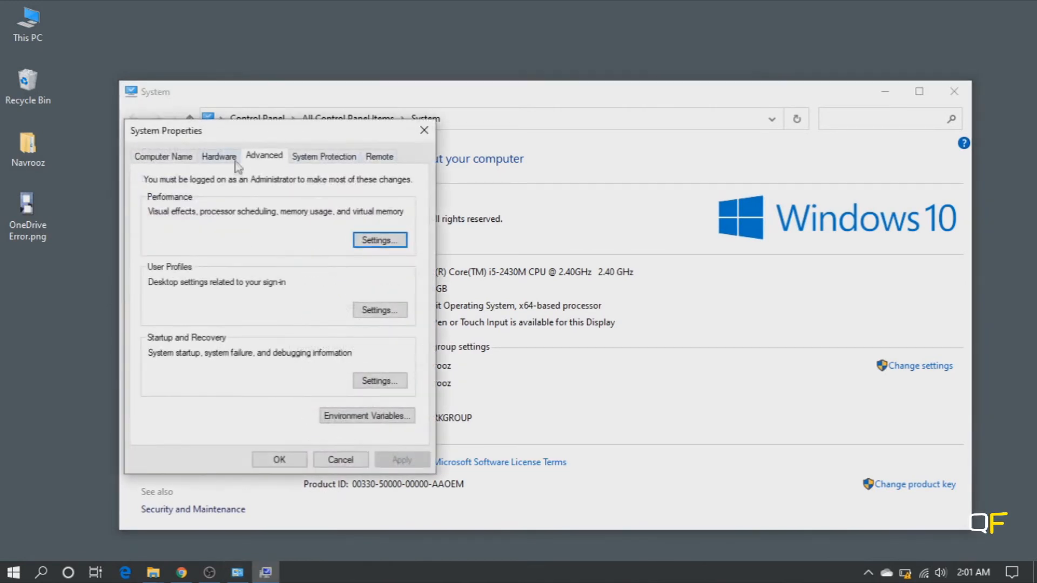
mouse_move(269, 238)
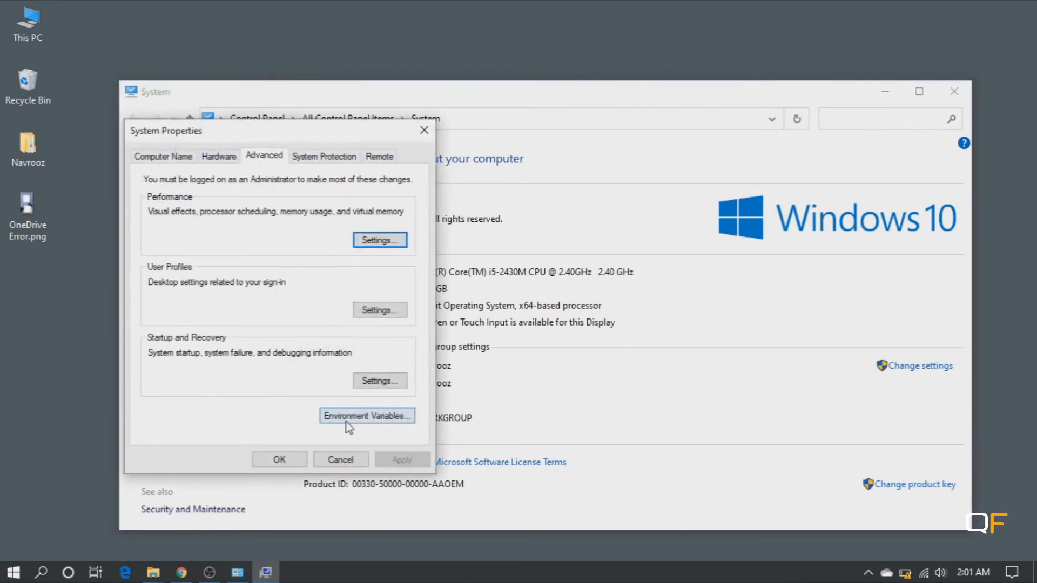
left_click(366, 415)
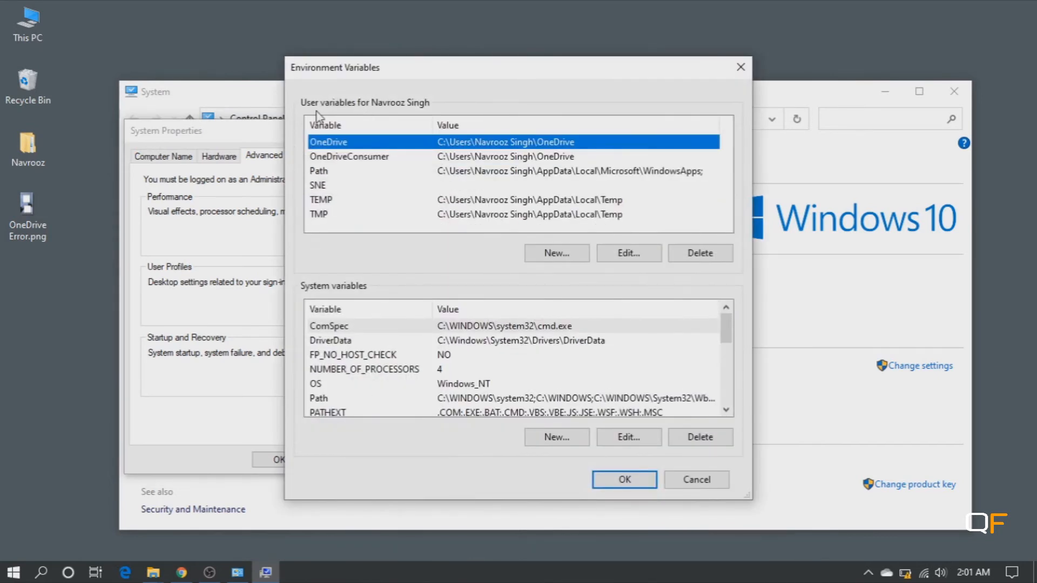
mouse_move(367, 225)
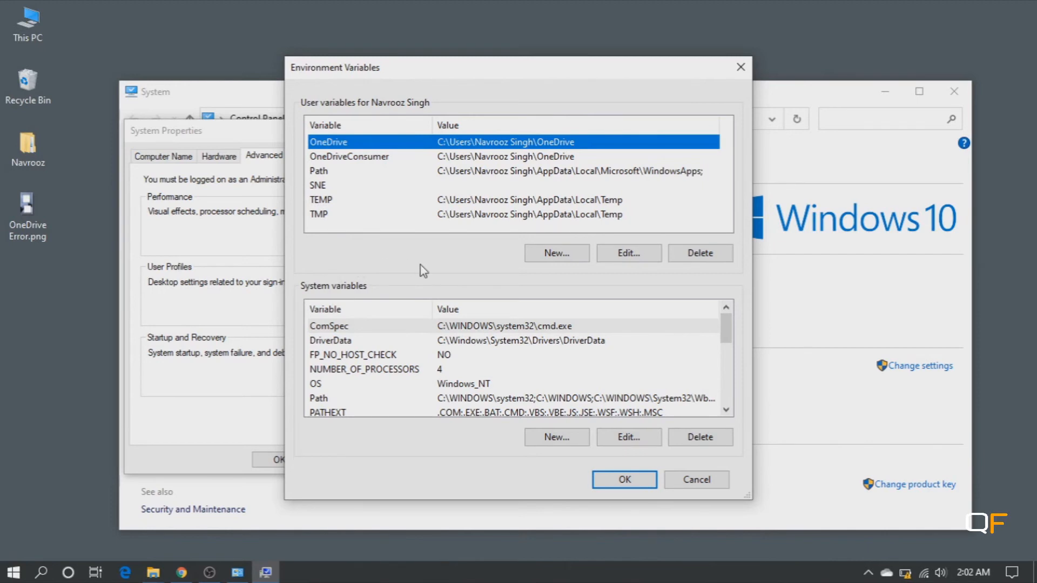
mouse_move(324, 399)
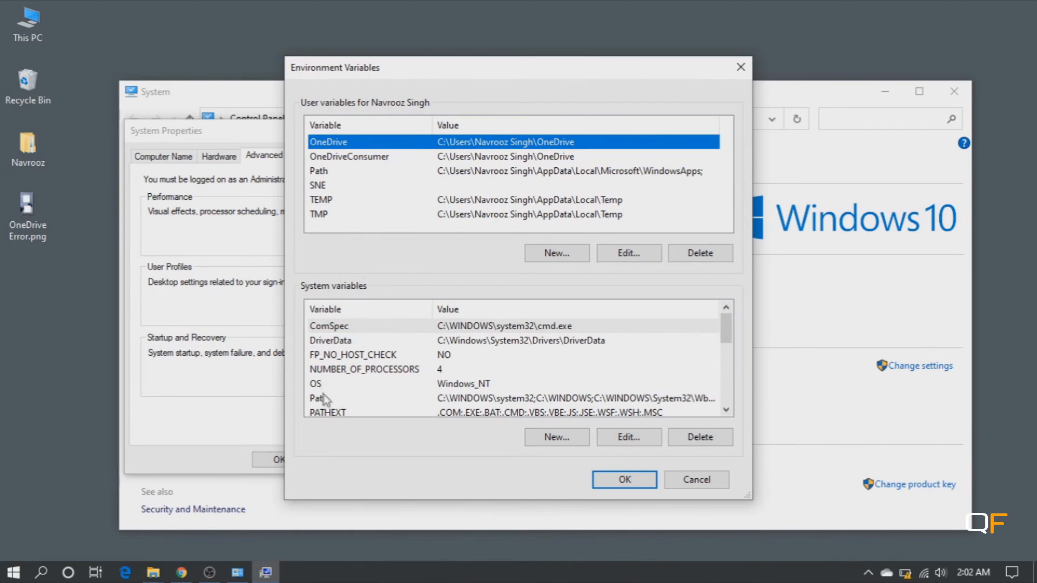
left_click(331, 397)
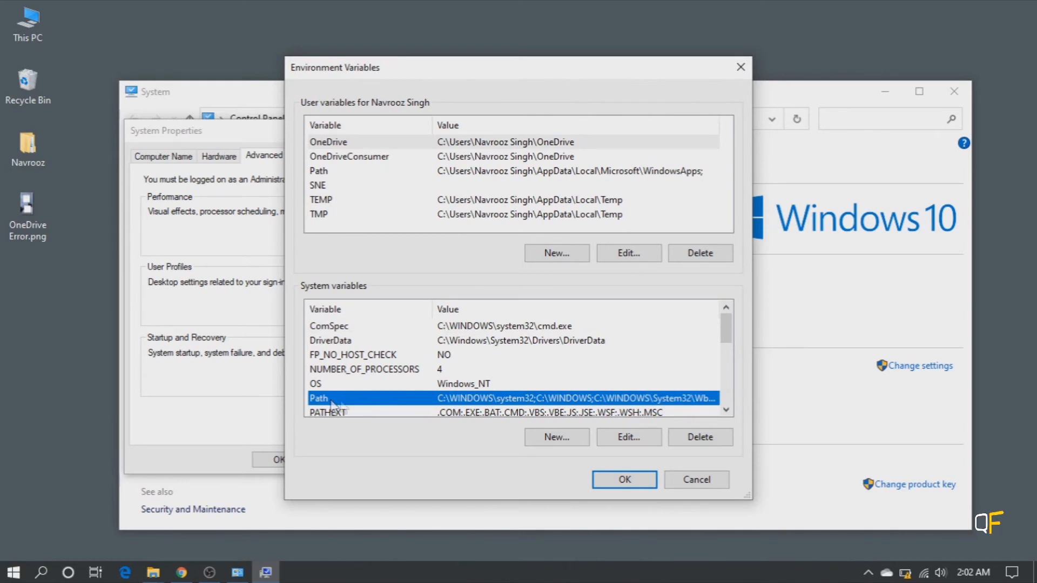
mouse_move(506, 403)
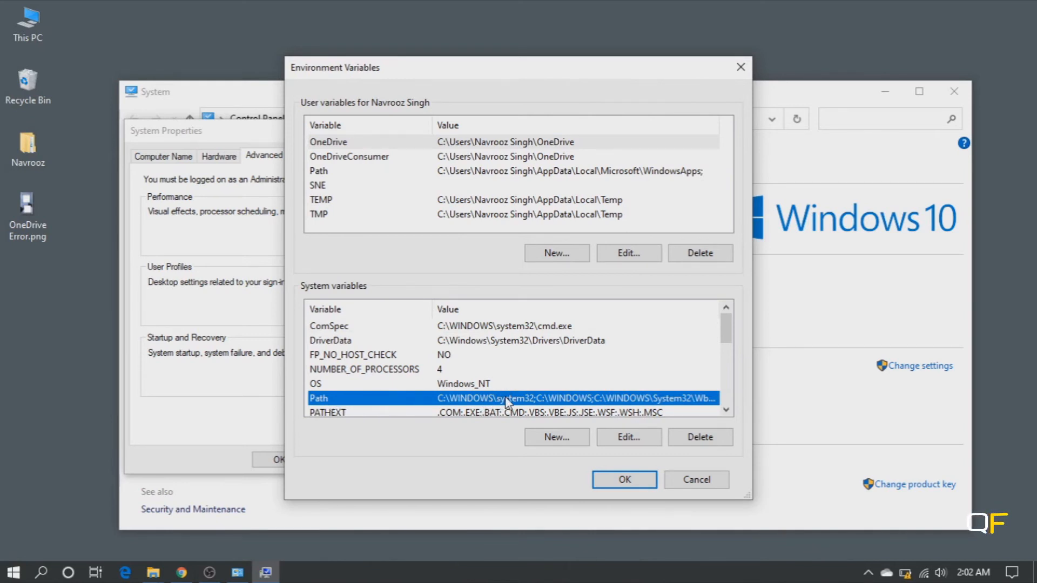
mouse_move(514, 404)
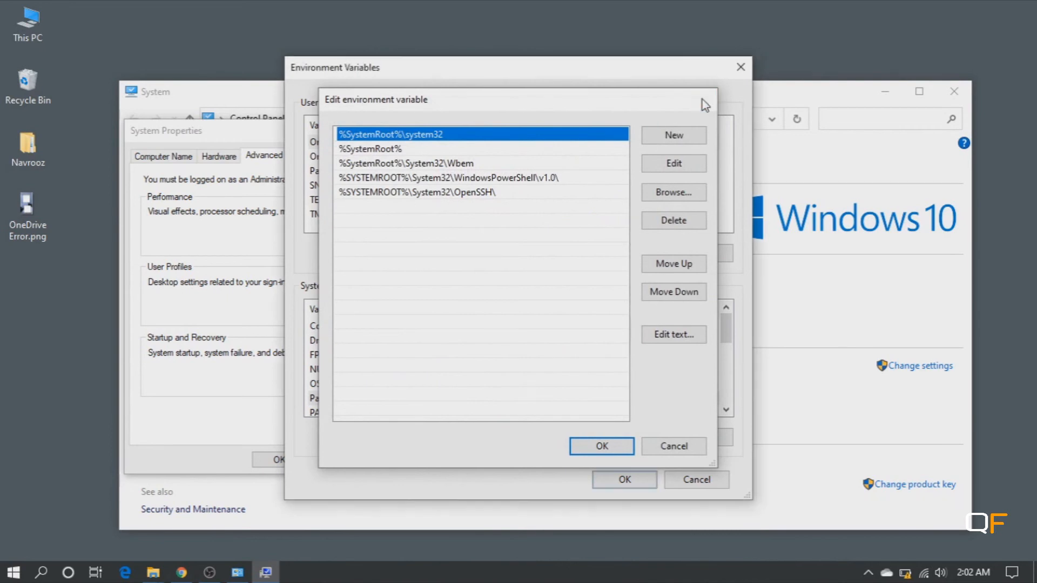
left_click(600, 446)
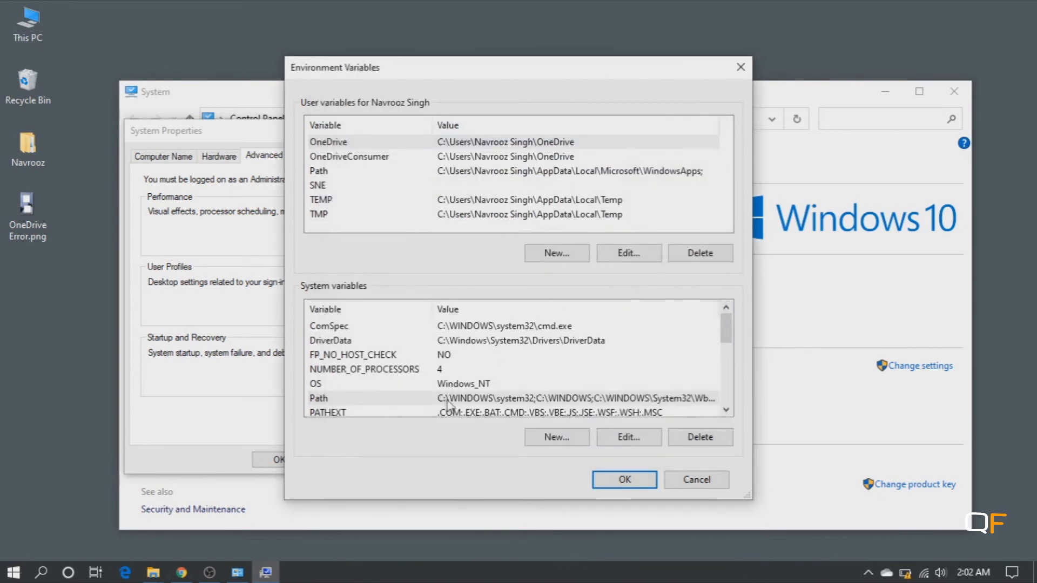
mouse_move(686, 407)
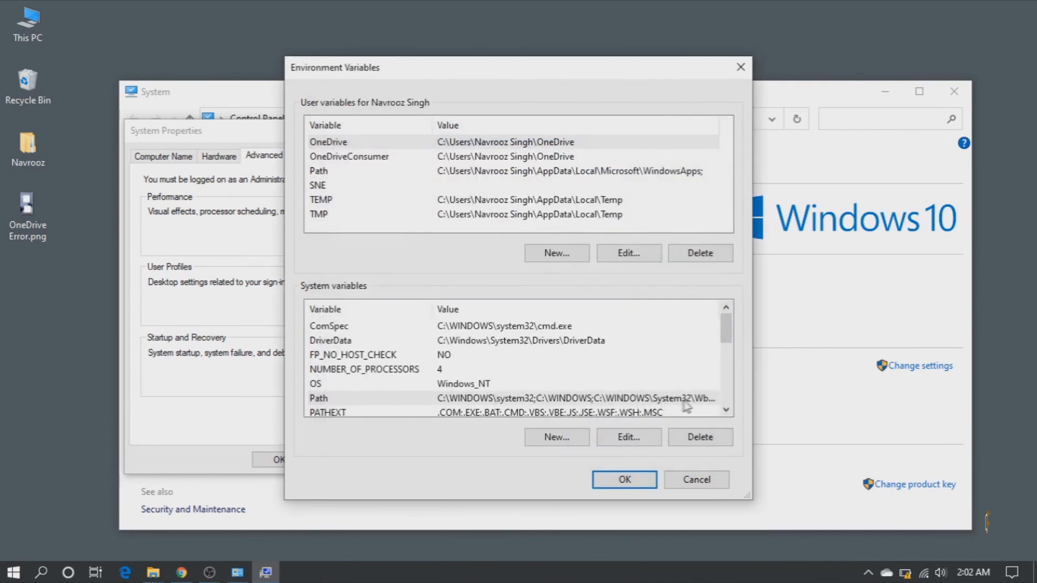
mouse_move(701, 406)
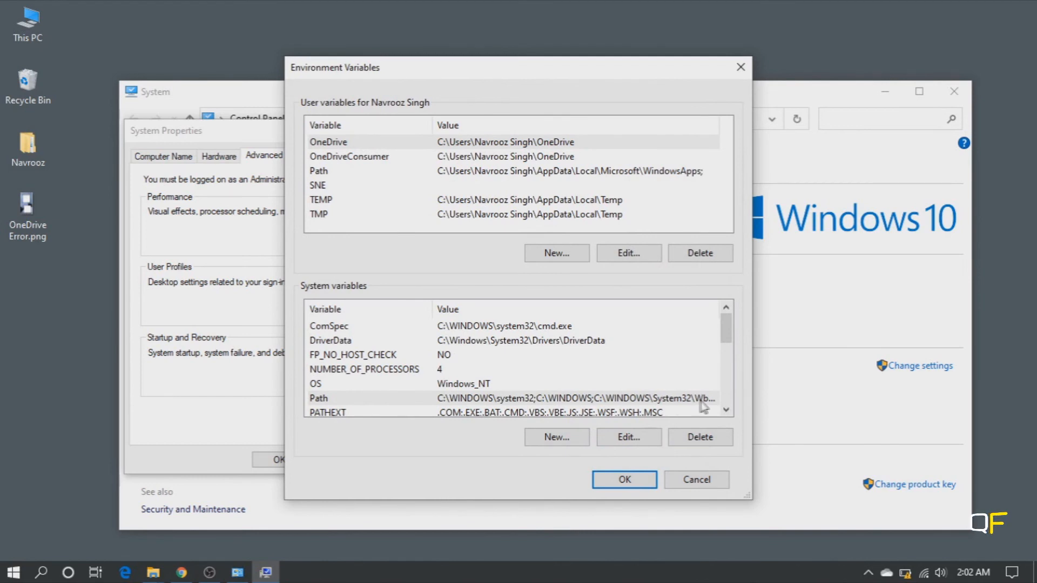
mouse_move(693, 406)
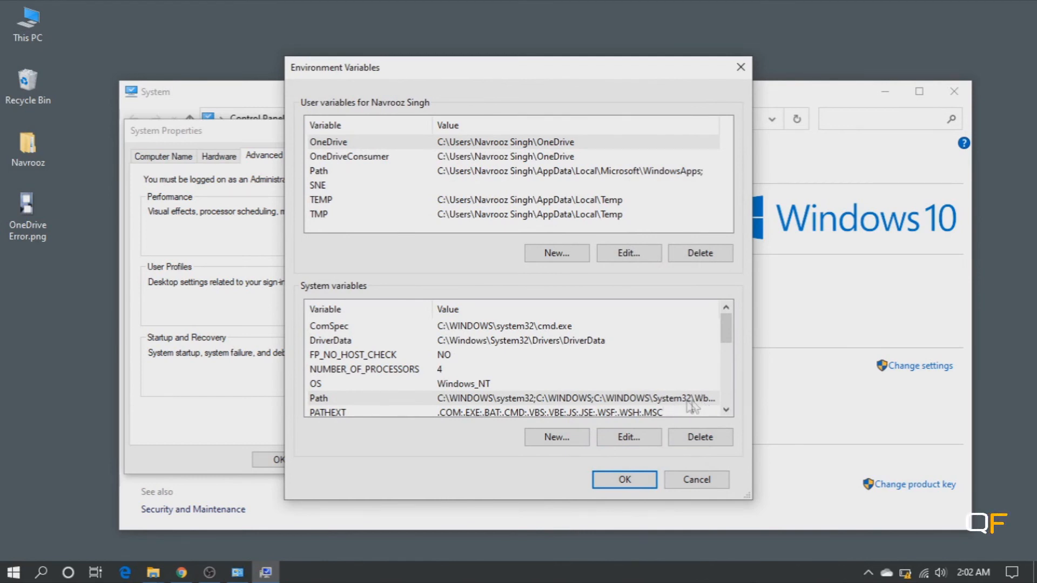
mouse_move(437, 403)
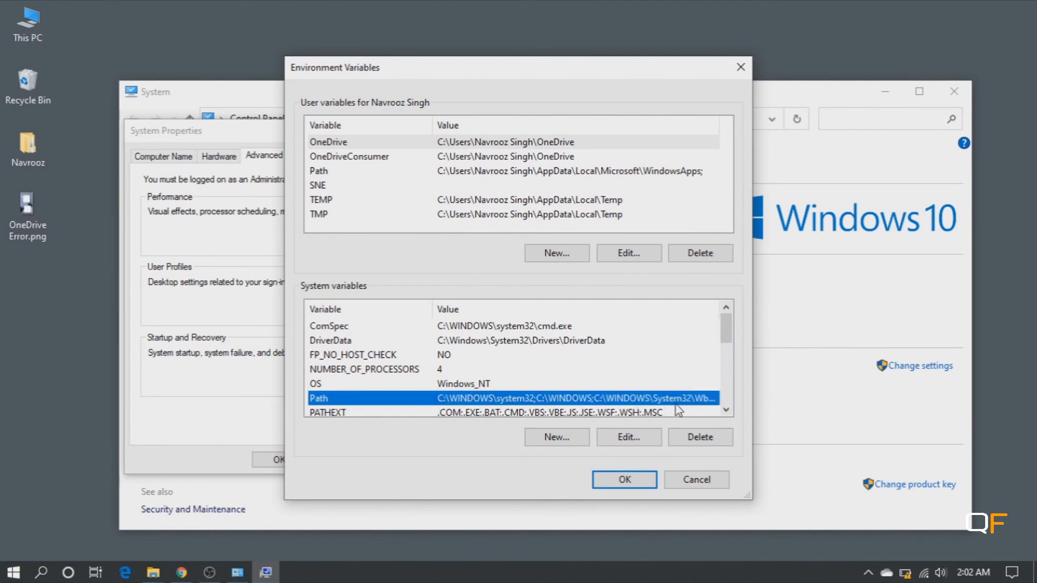
mouse_move(627, 436)
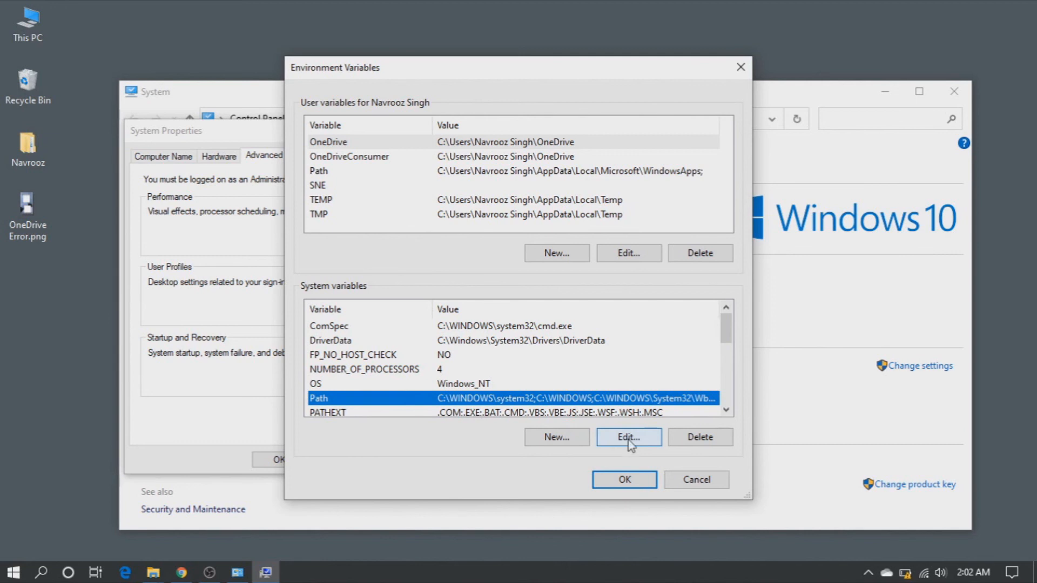
- Add the copied 20.143.0716.0003 folder path as a new system Path entry and confirm
left_click(627, 437)
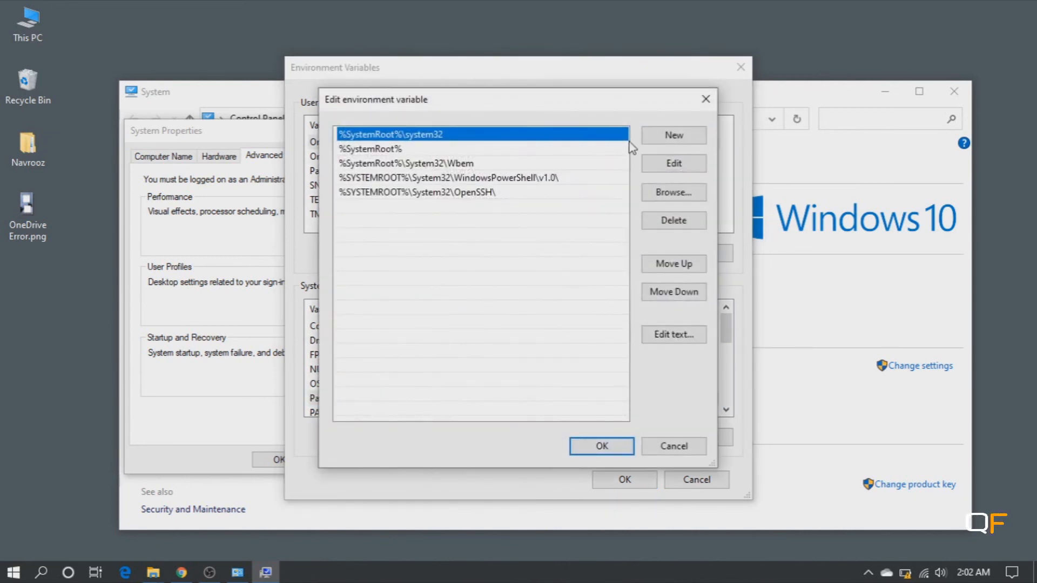
left_click(673, 135)
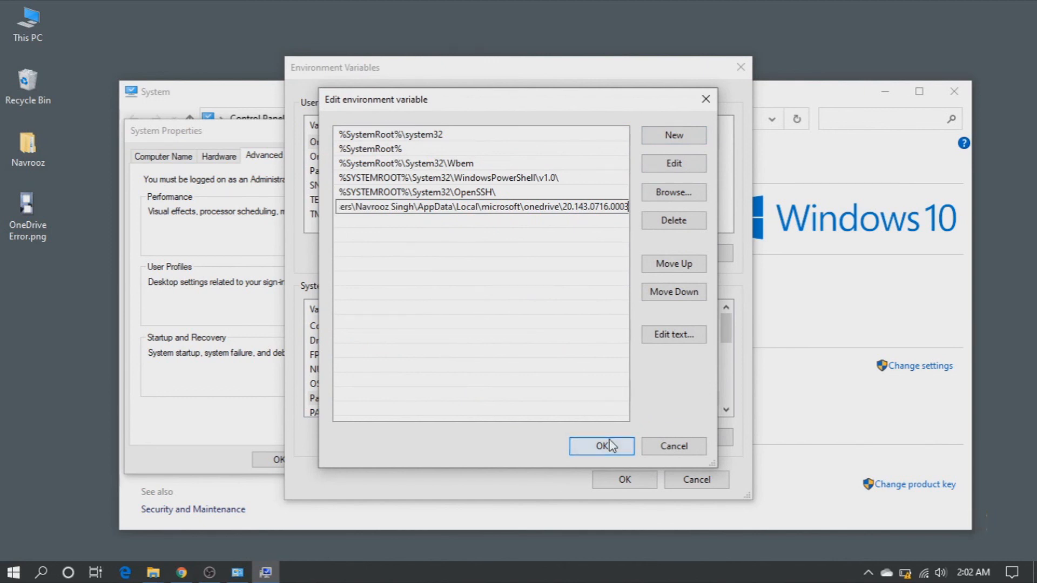
left_click(600, 446)
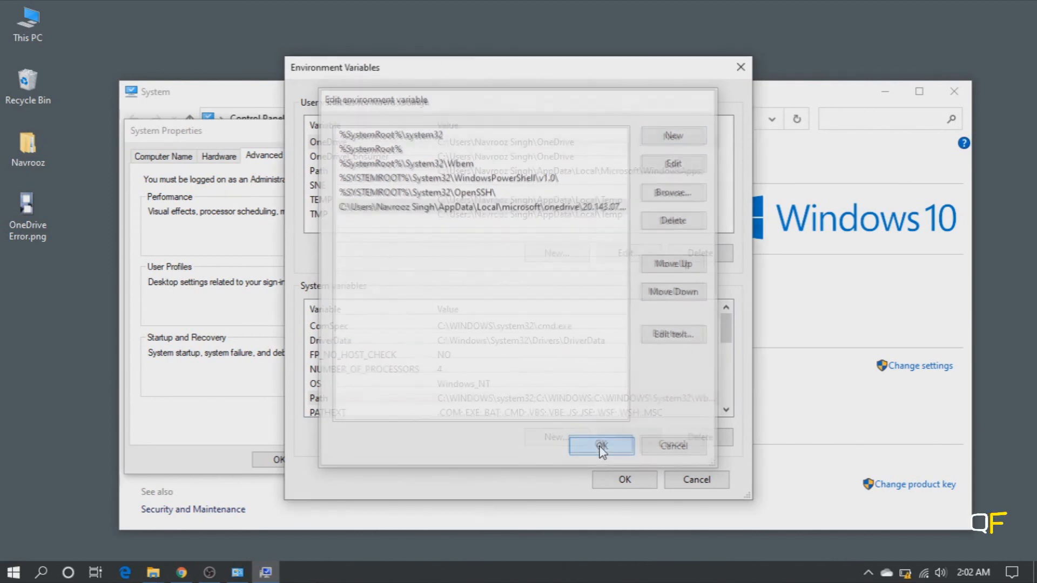
left_click(600, 445)
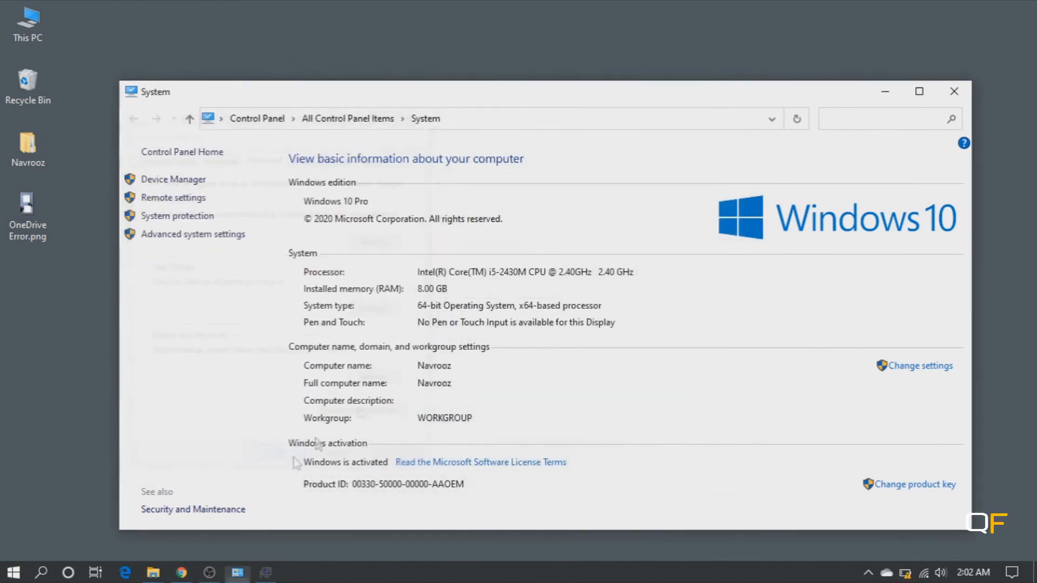
- Close the remaining System Properties and System windows
left_click(954, 91)
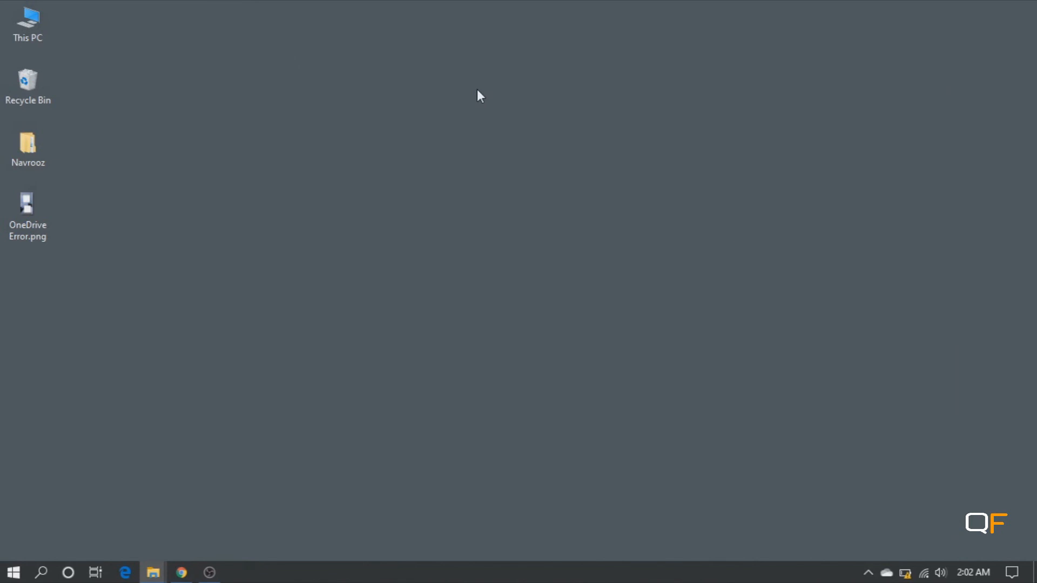
mouse_move(321, 96)
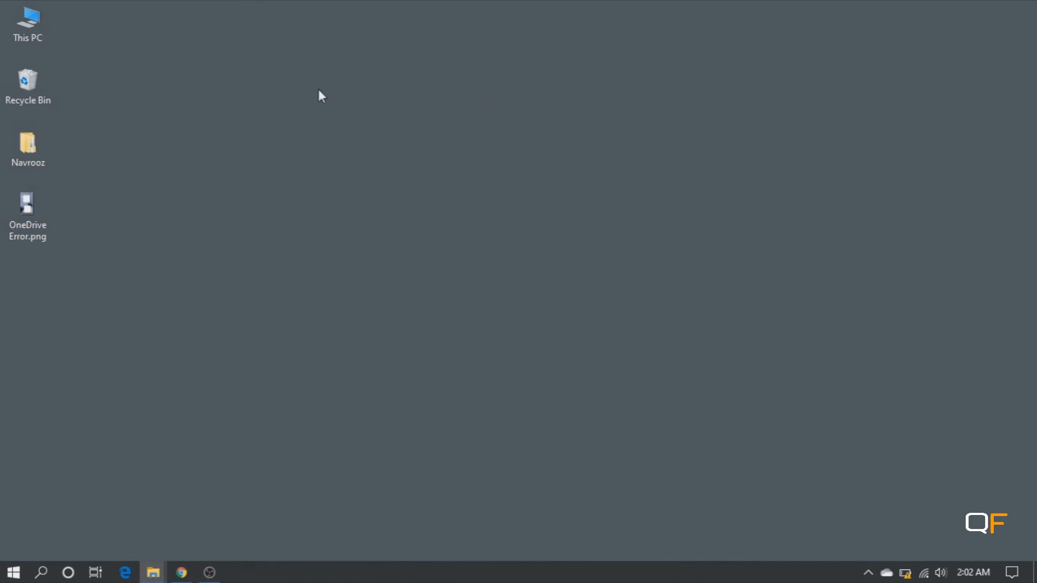